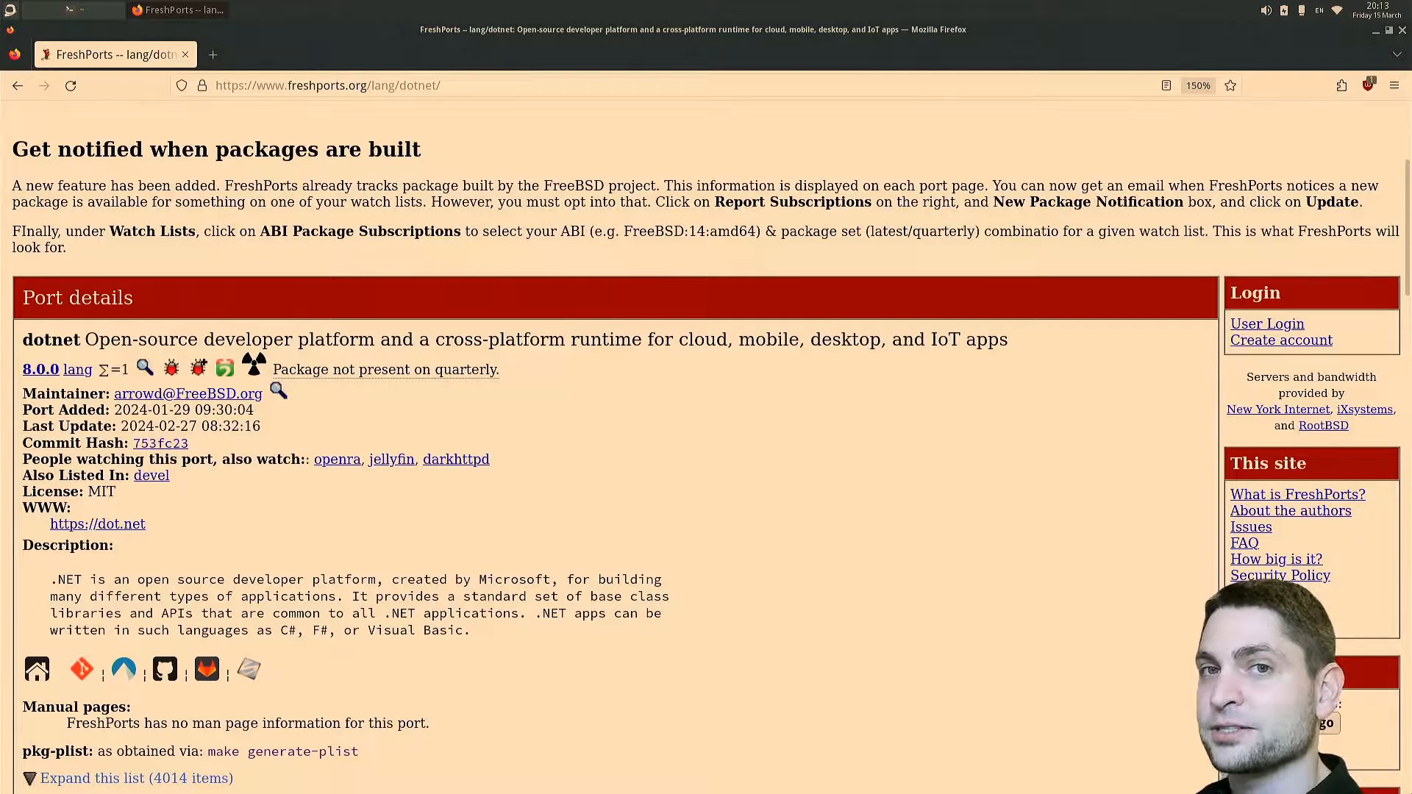
Close the Firefox window showing the FreshPorts lang/dotnet page.
{"action": "left_click", "coordinate": [1401, 29]}
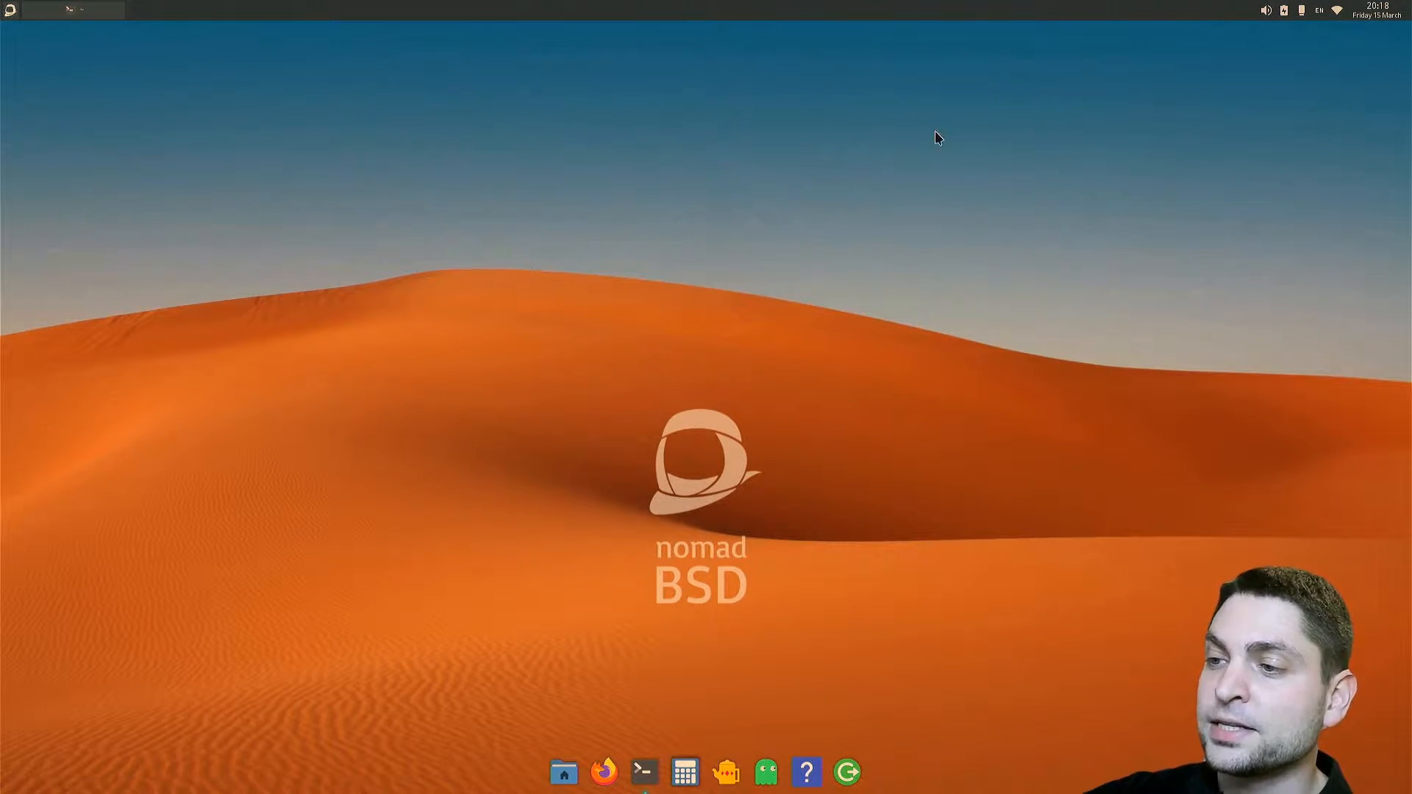
{"action": "mouse_move", "coordinate": [1020, 412]}
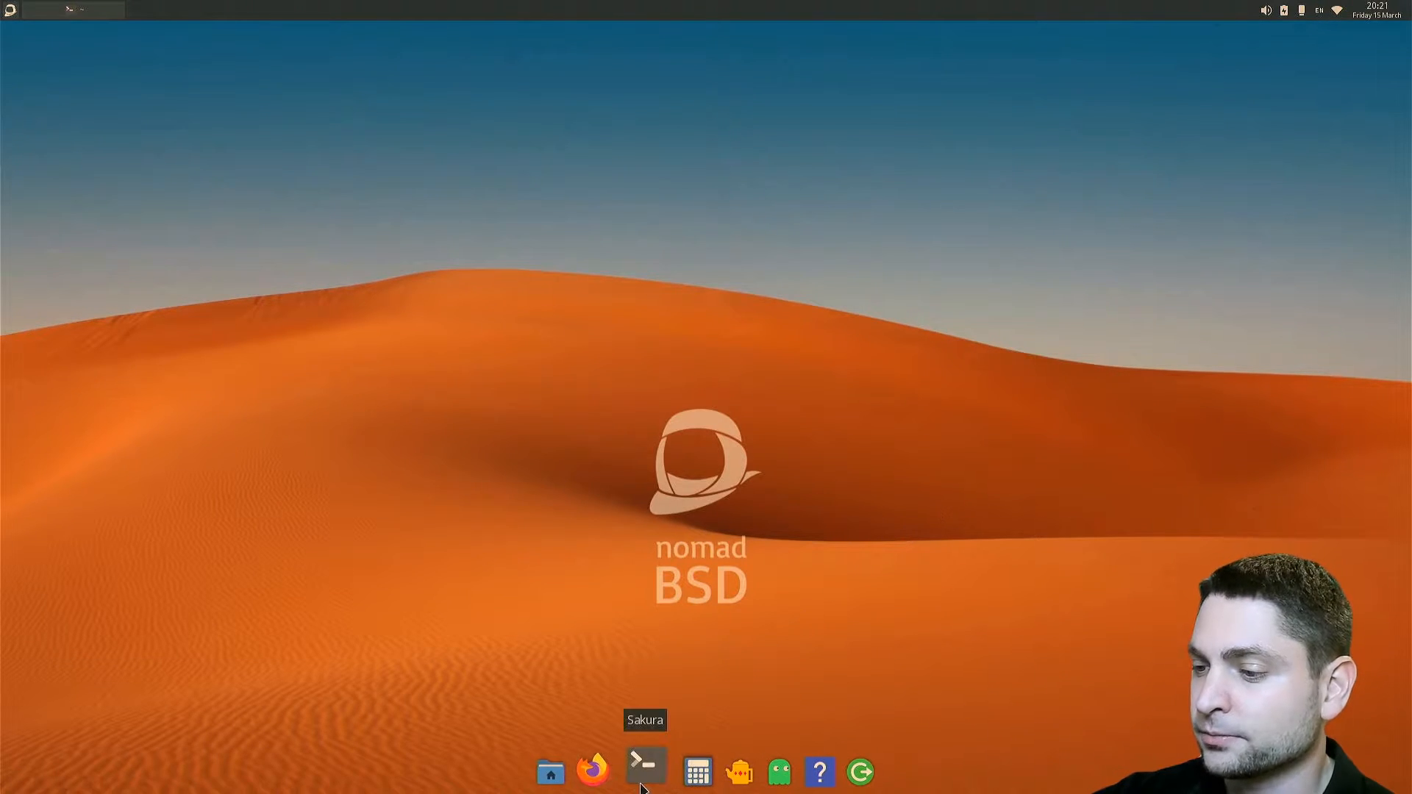
Run sudo pkg upgrade, install portsnap, check its --help, then sudo portsnap auto to fetch the ports tree.
{"action": "left_click", "coordinate": [644, 772]}
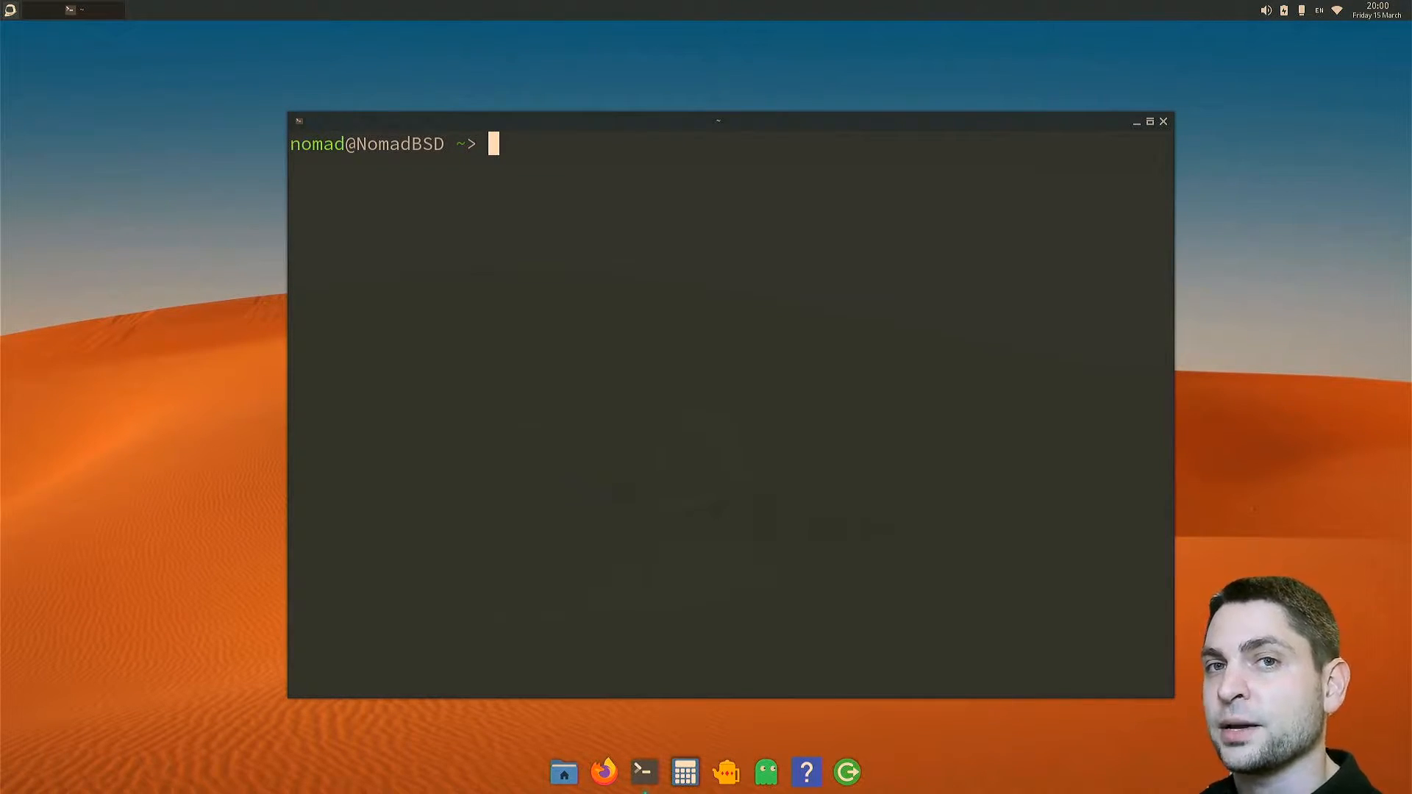
{"action": "type", "text": "sudo pkg upgrade"}
{"action": "type", "text": "y"}
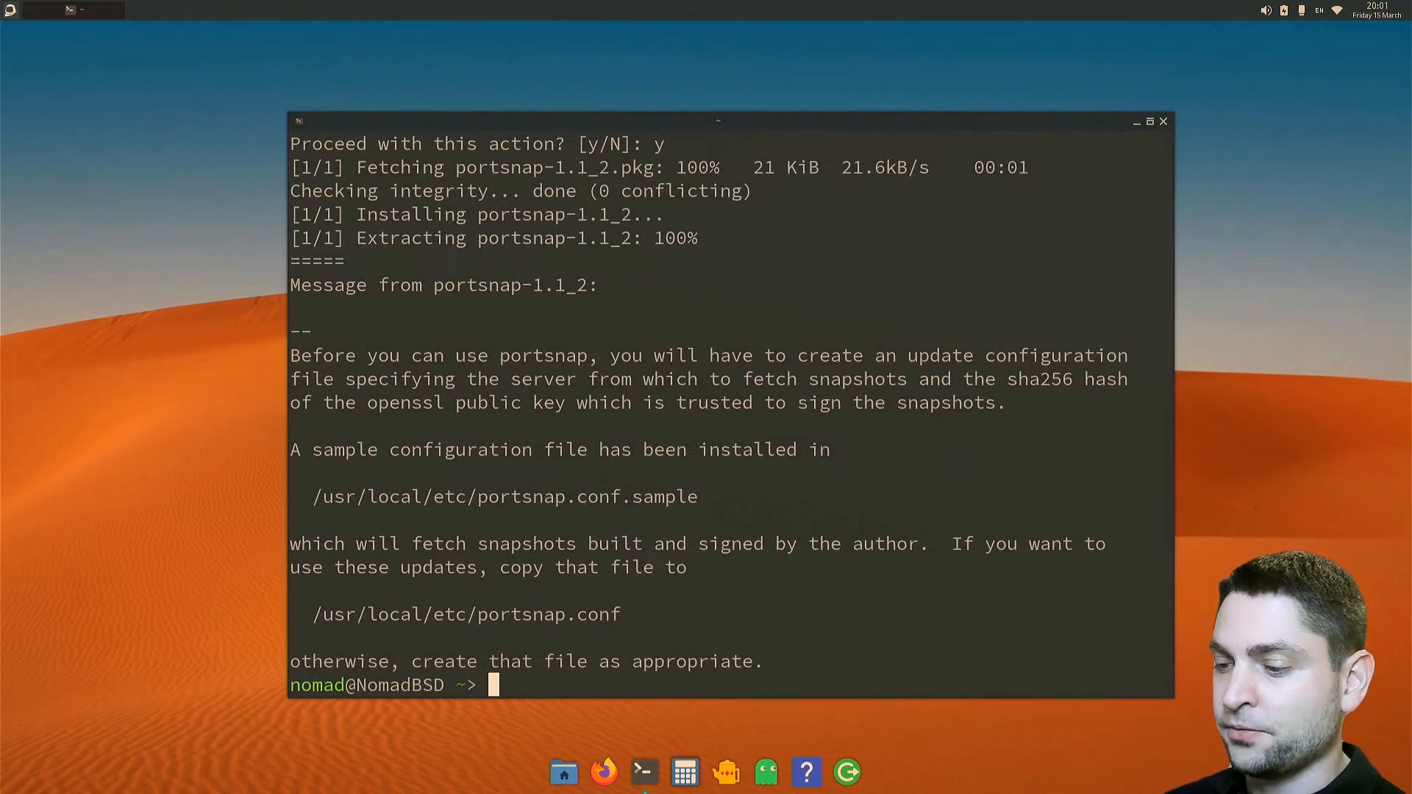
{"action": "type", "text": "portsnap"}
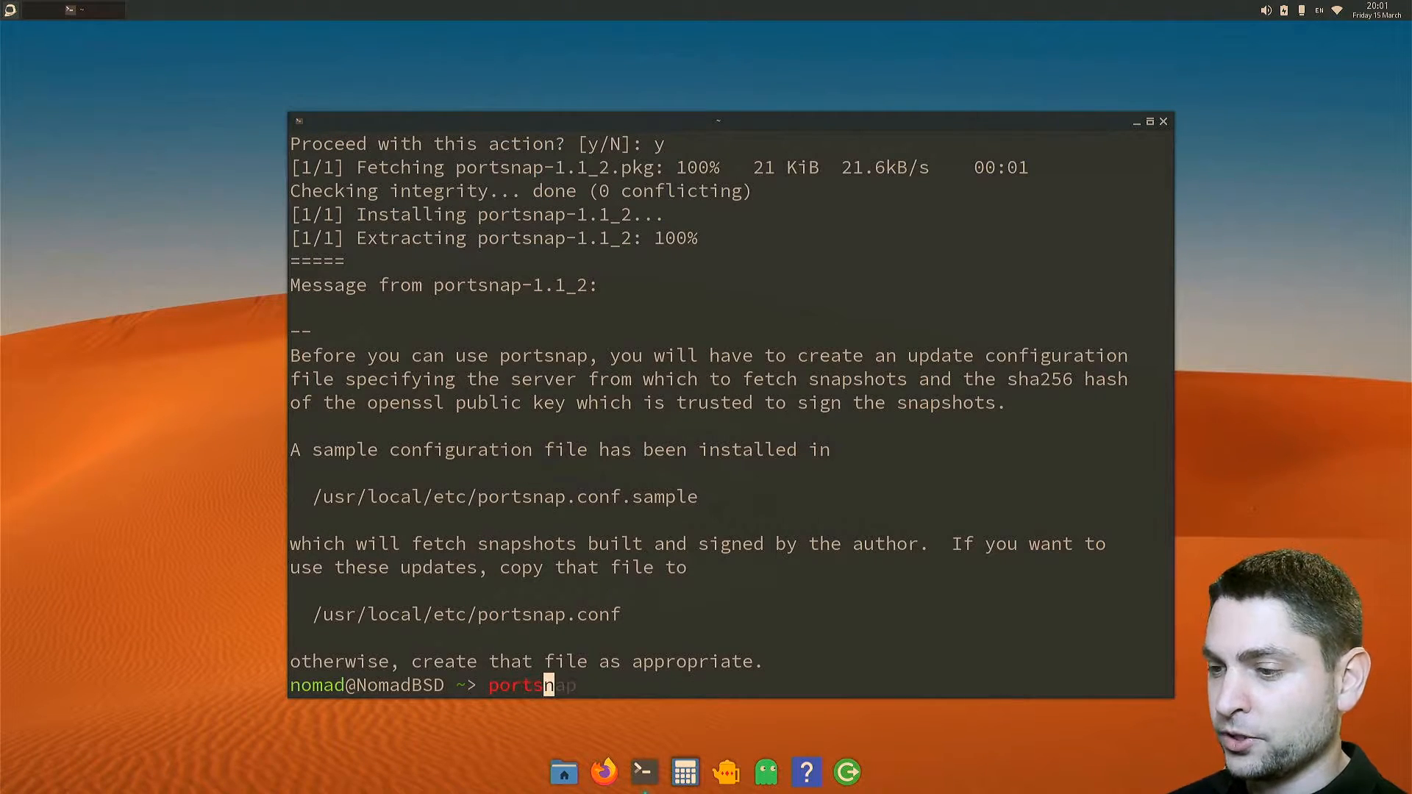
{"action": "type", "text": "--help"}
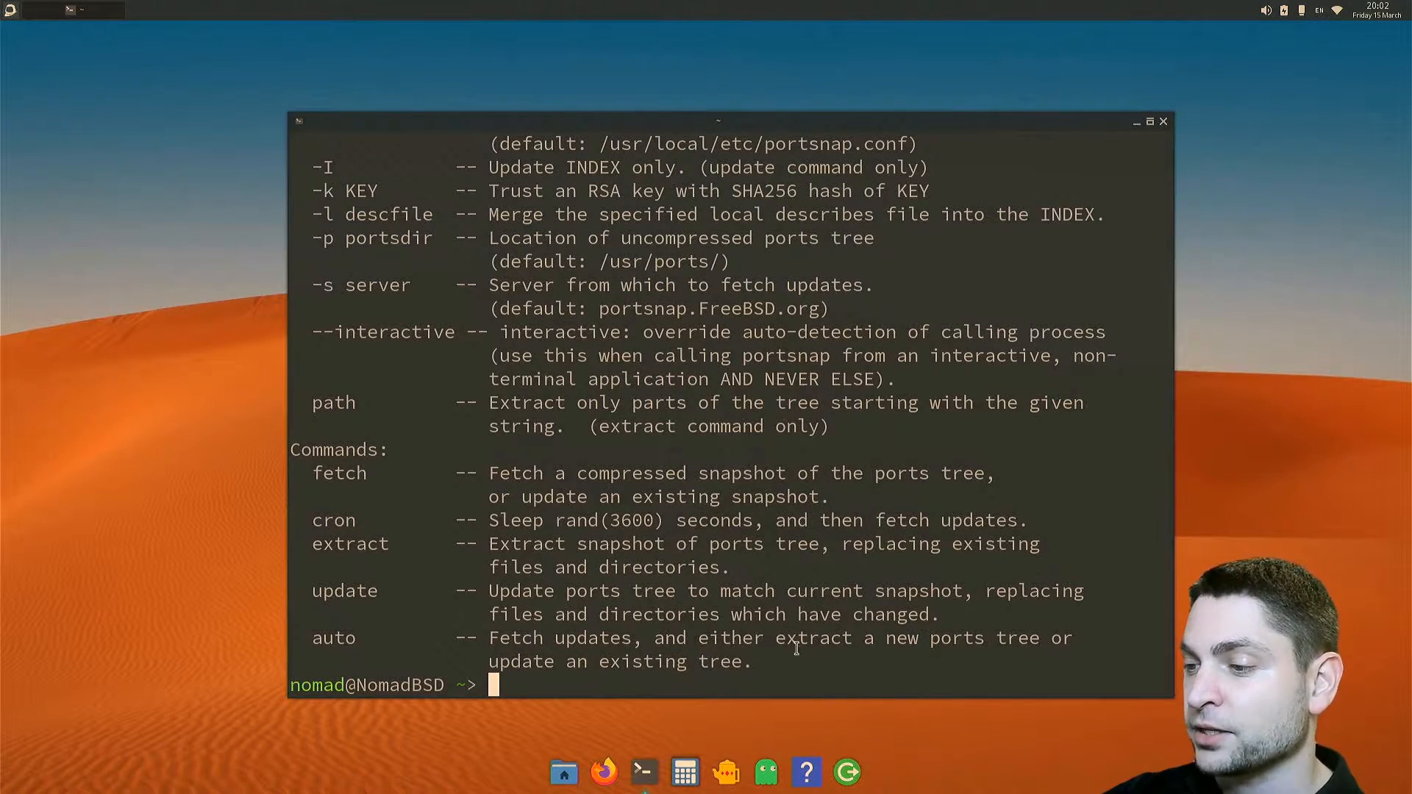
{"action": "type", "text": "sudo portsnap auto"}
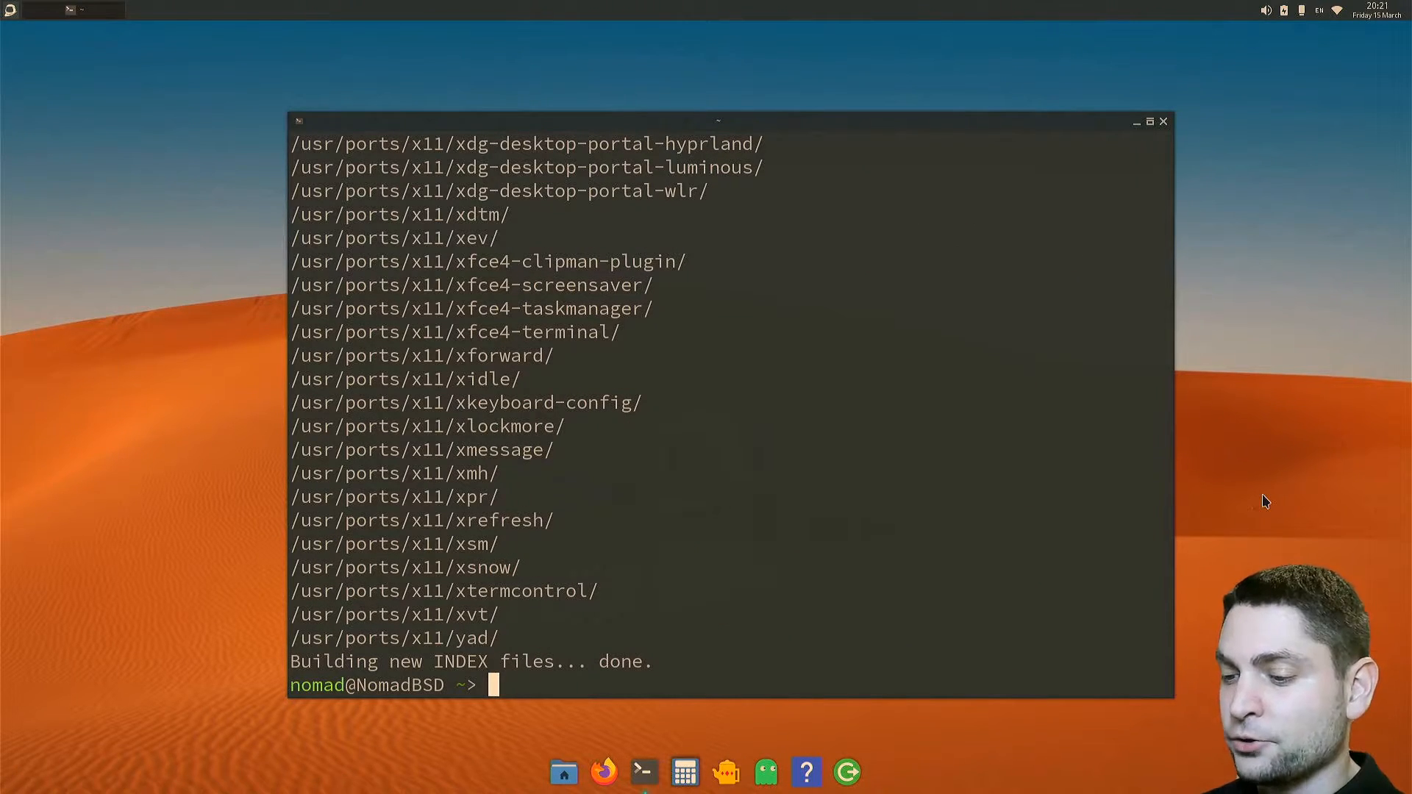
From /usr/ports/lang/dotnet run sudo make install clean to start the dotnet port build.
{"action": "type", "text": "cd /usr/ports/lang/dotnet/"}
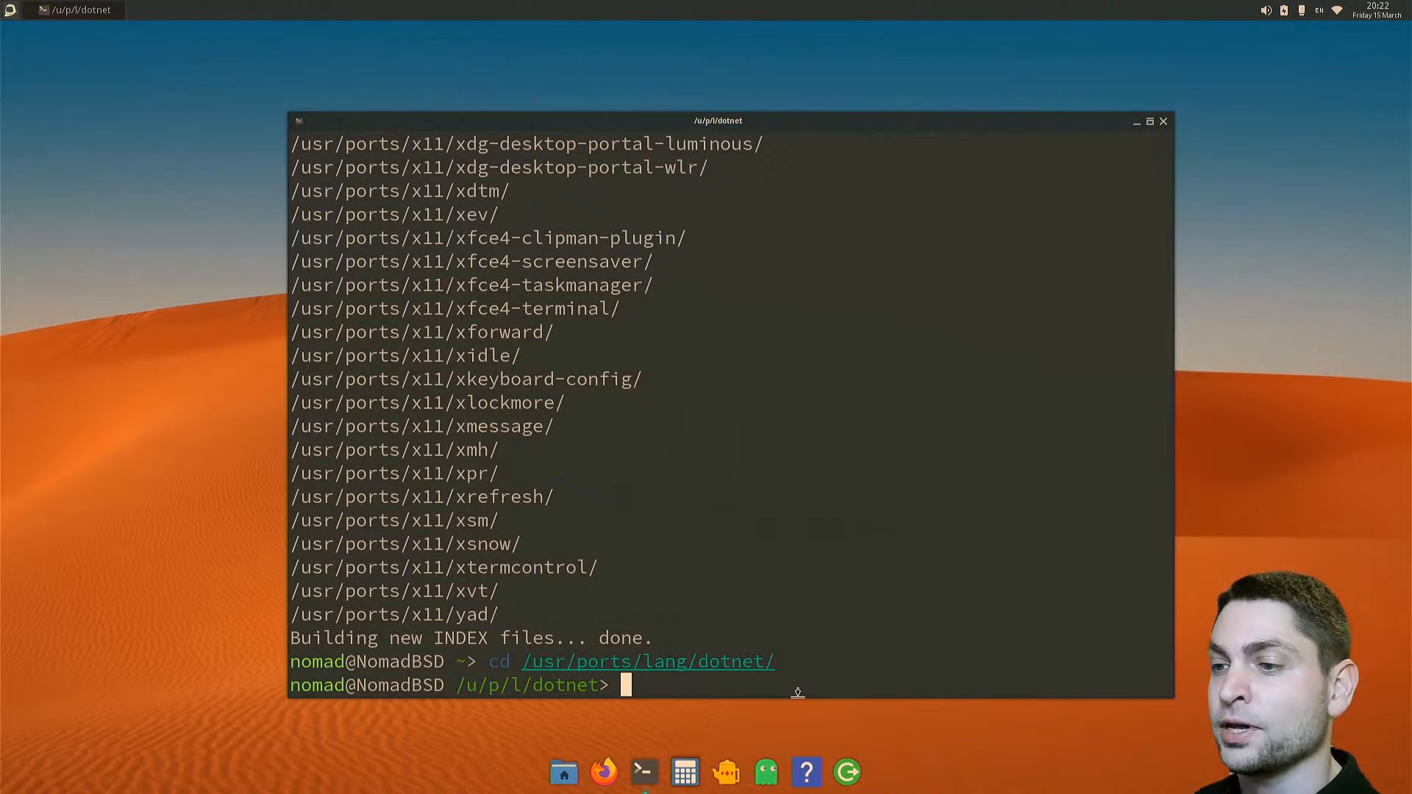
{"action": "type", "text": "sudo make install clean"}
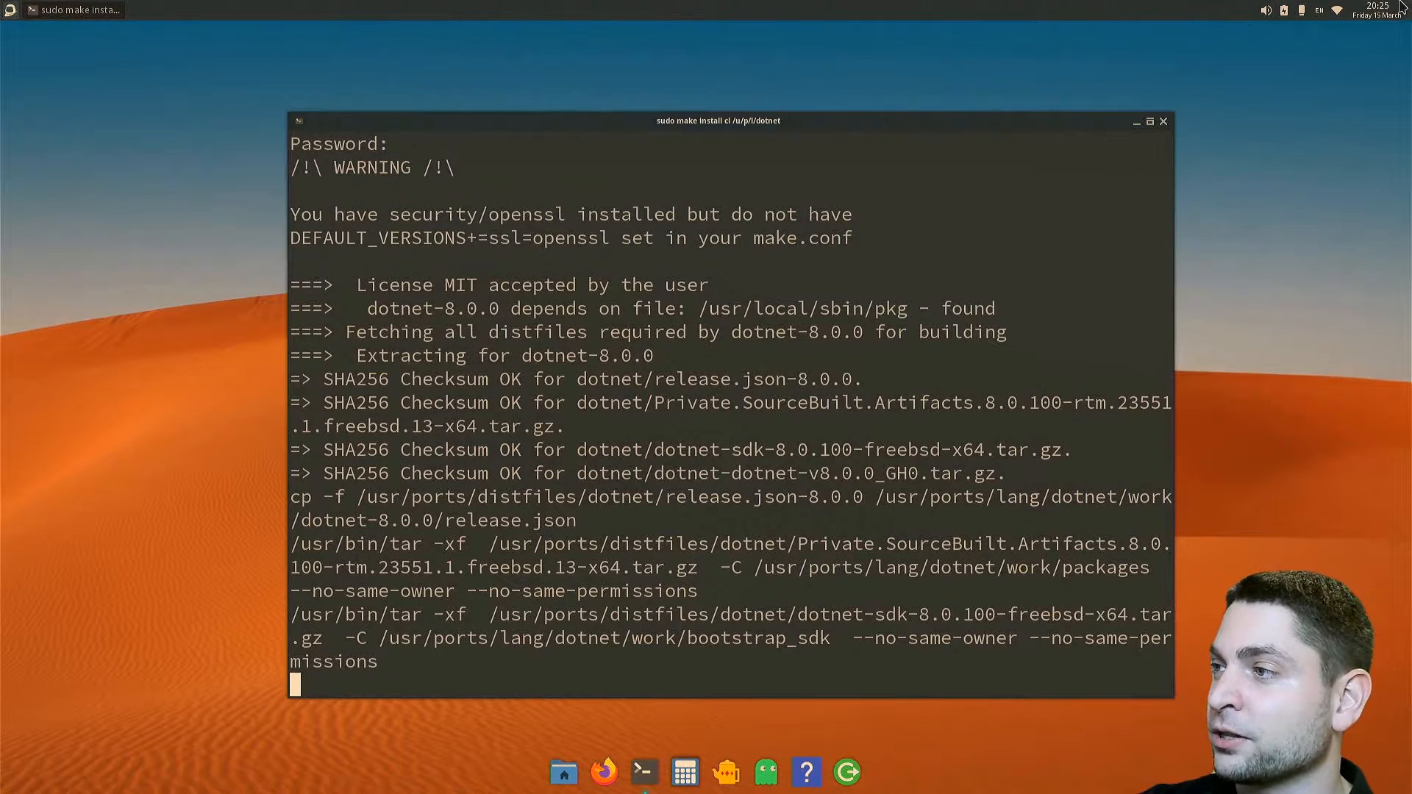
{"action": "mouse_move", "coordinate": [1325, 208]}
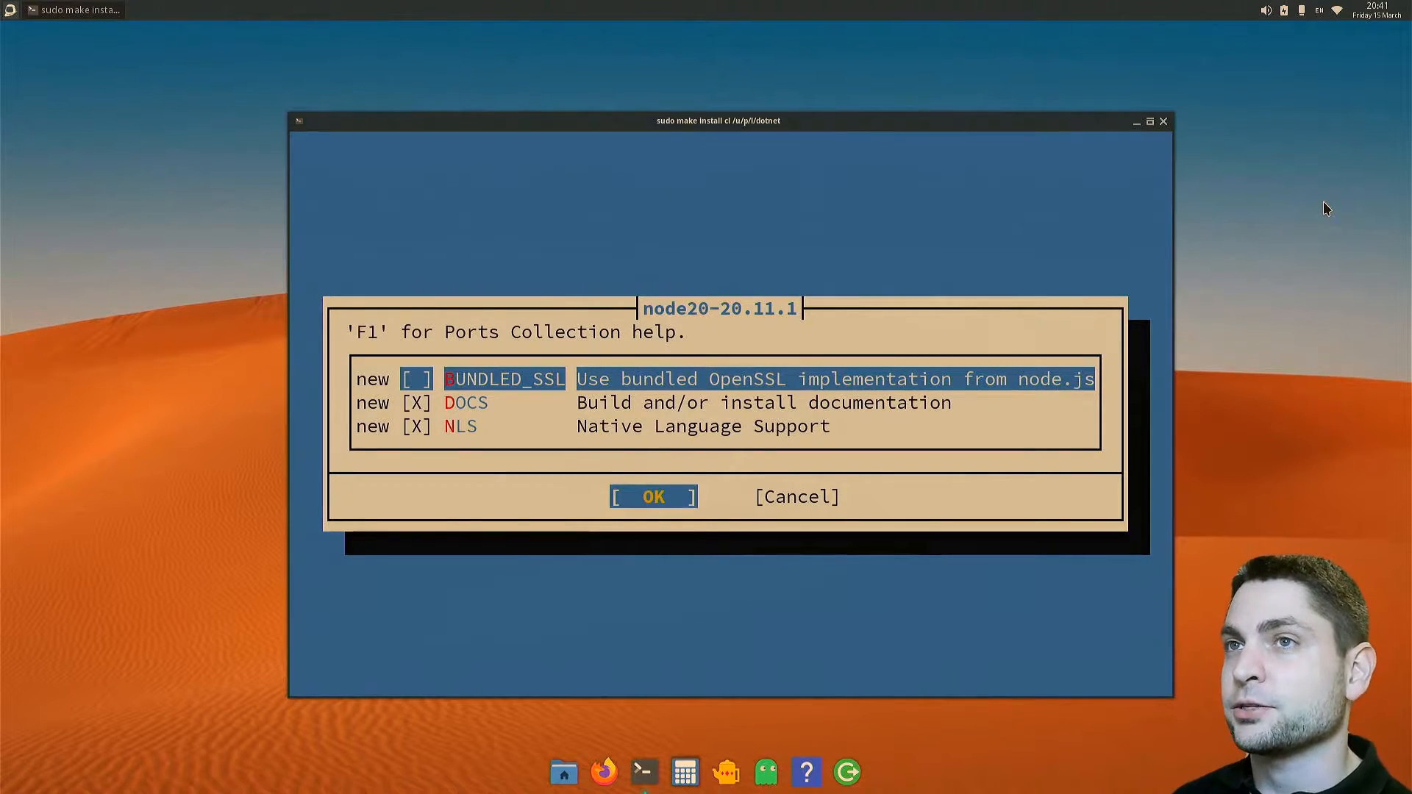
Accept the default node20 build options so the dotnet build continues.
{"action": "left_click", "coordinate": [653, 496]}
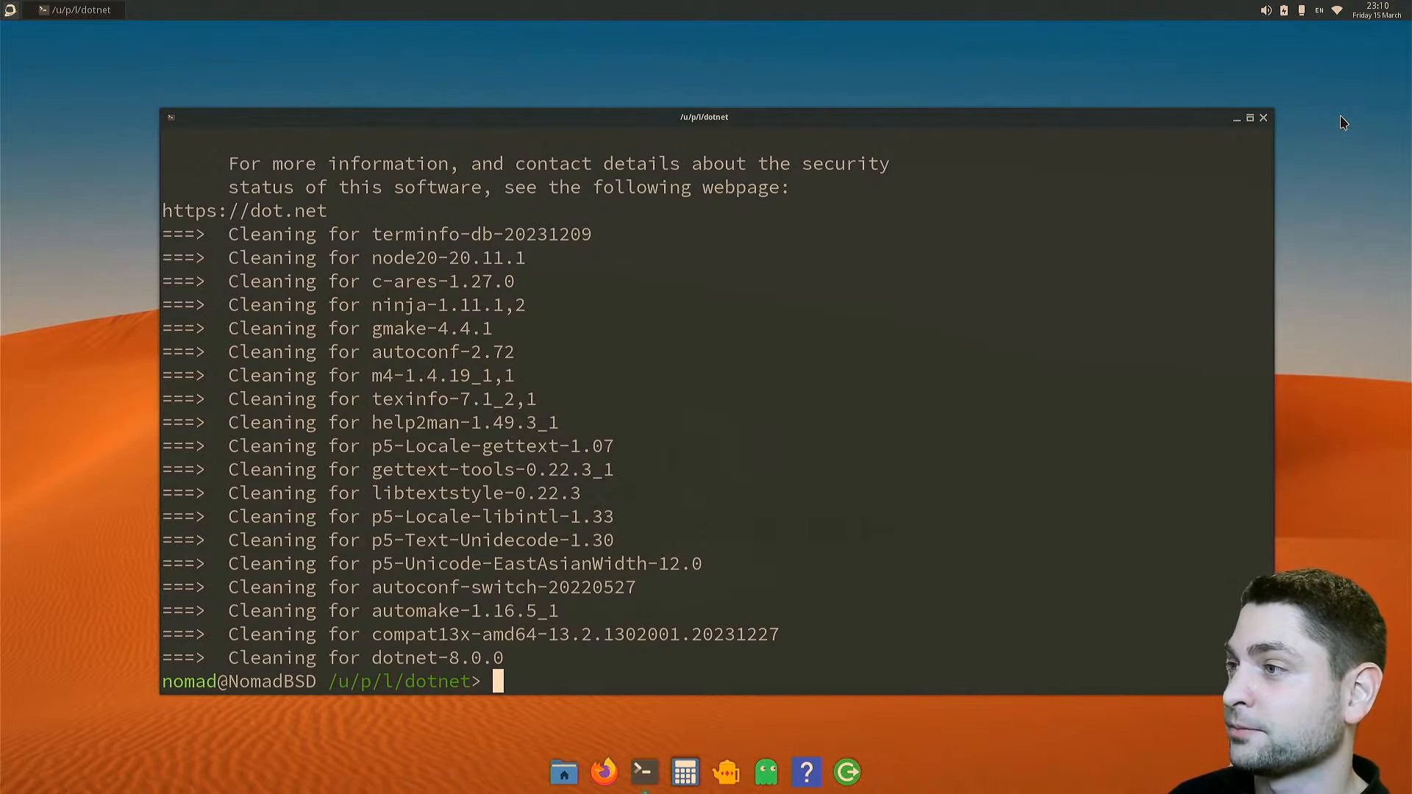
{"action": "mouse_move", "coordinate": [1350, 288]}
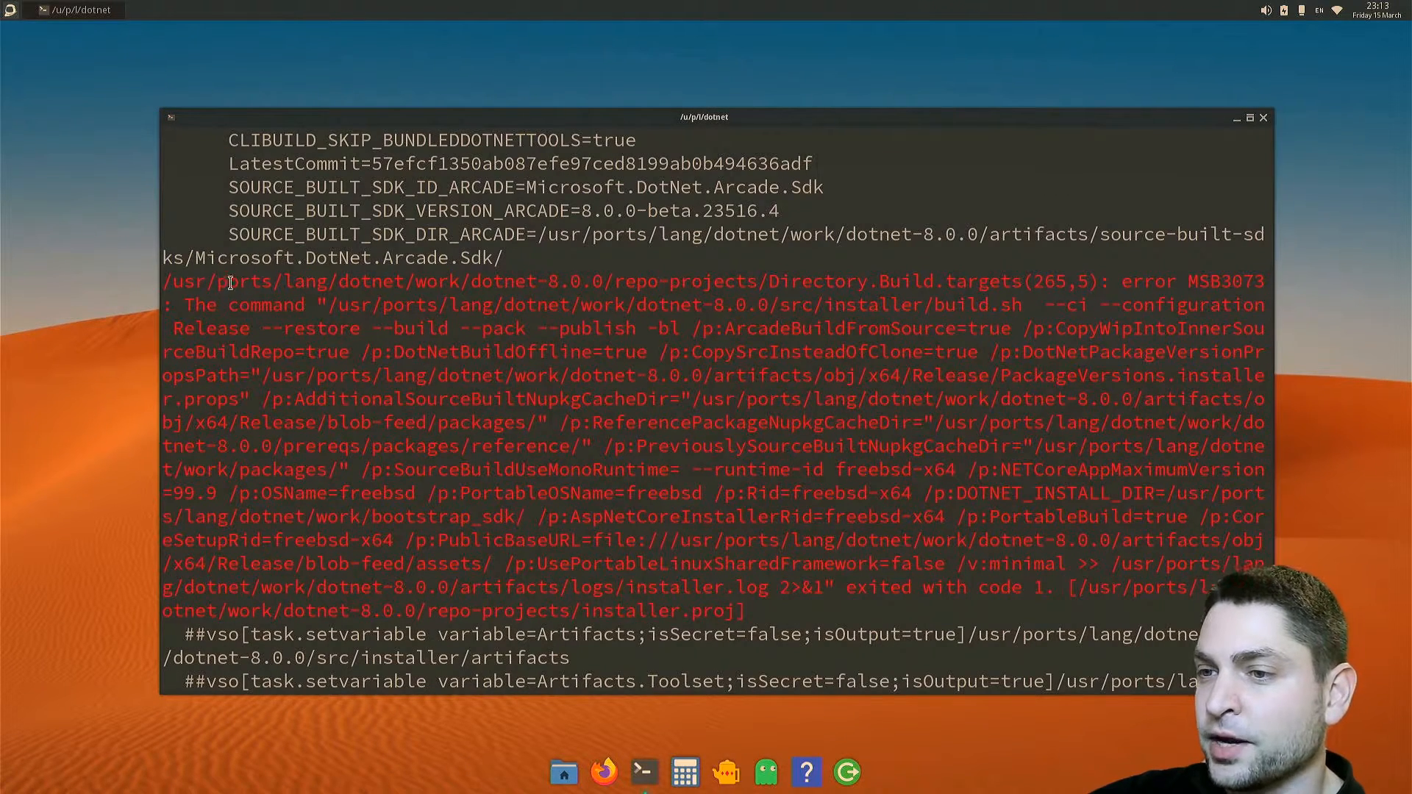
{"action": "mouse_move", "coordinate": [466, 270]}
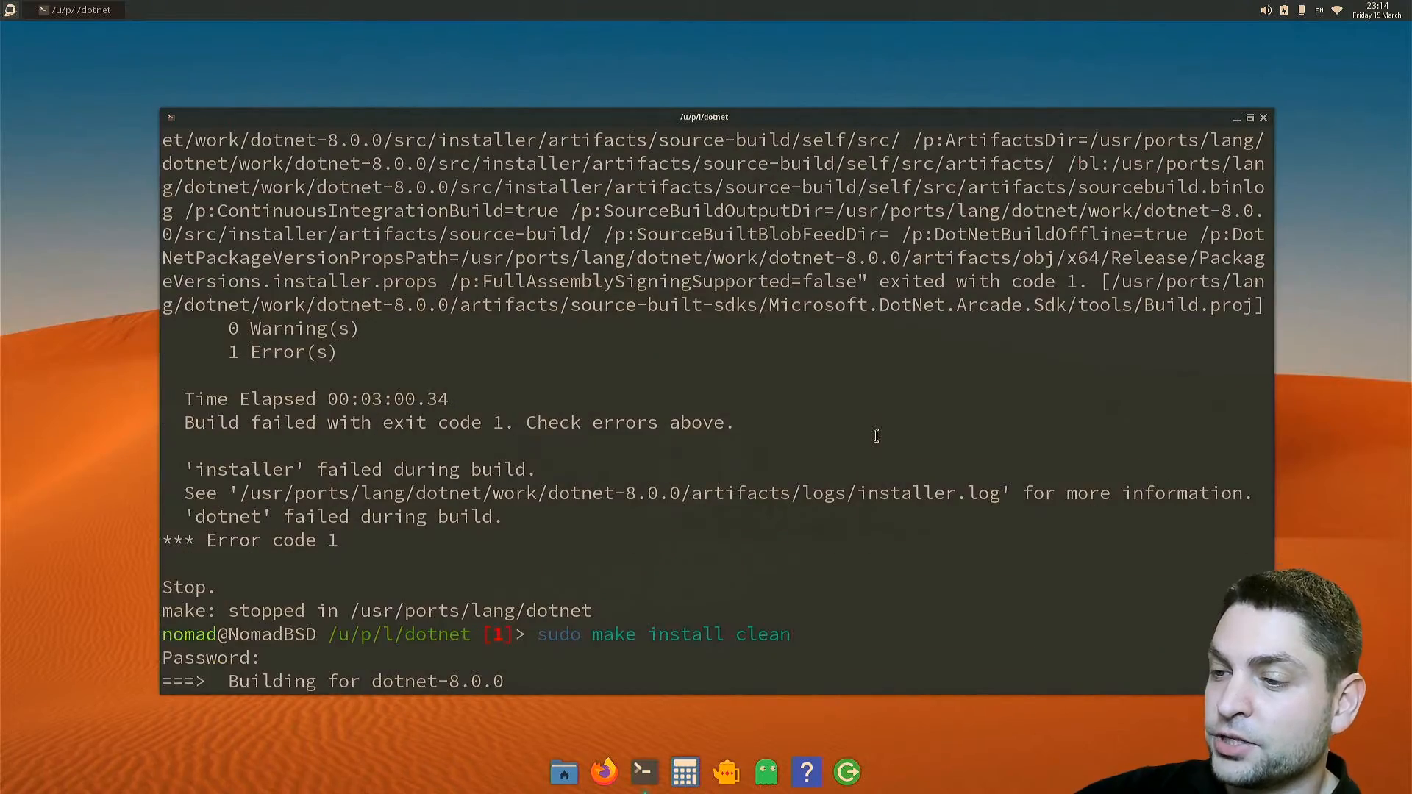
{"action": "mouse_move", "coordinate": [559, 640]}
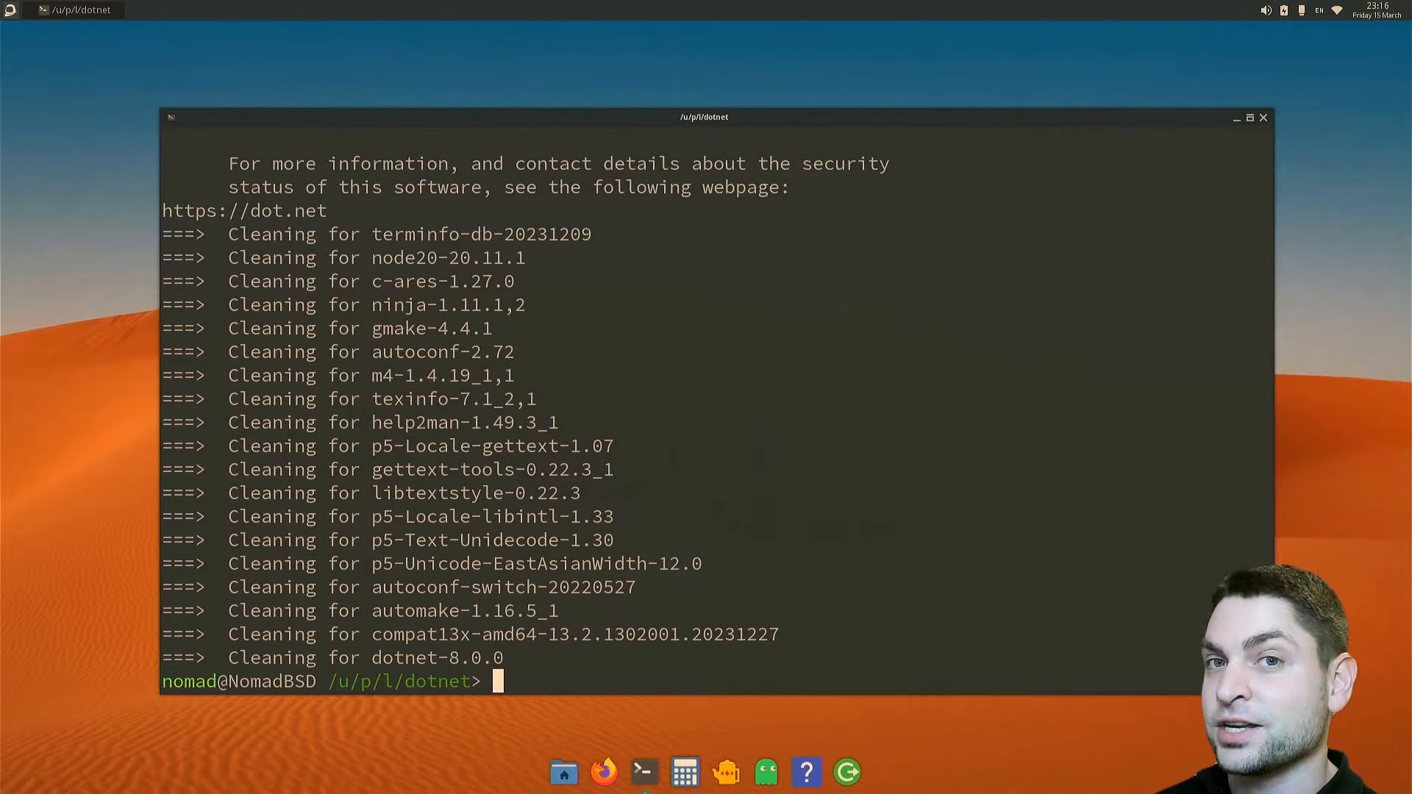
Clear the terminal and remove the installed dotnet package with sudo pkg remove dotnet.
{"action": "type", "text": "clear"}
{"action": "type", "text": "dotnet --version"}
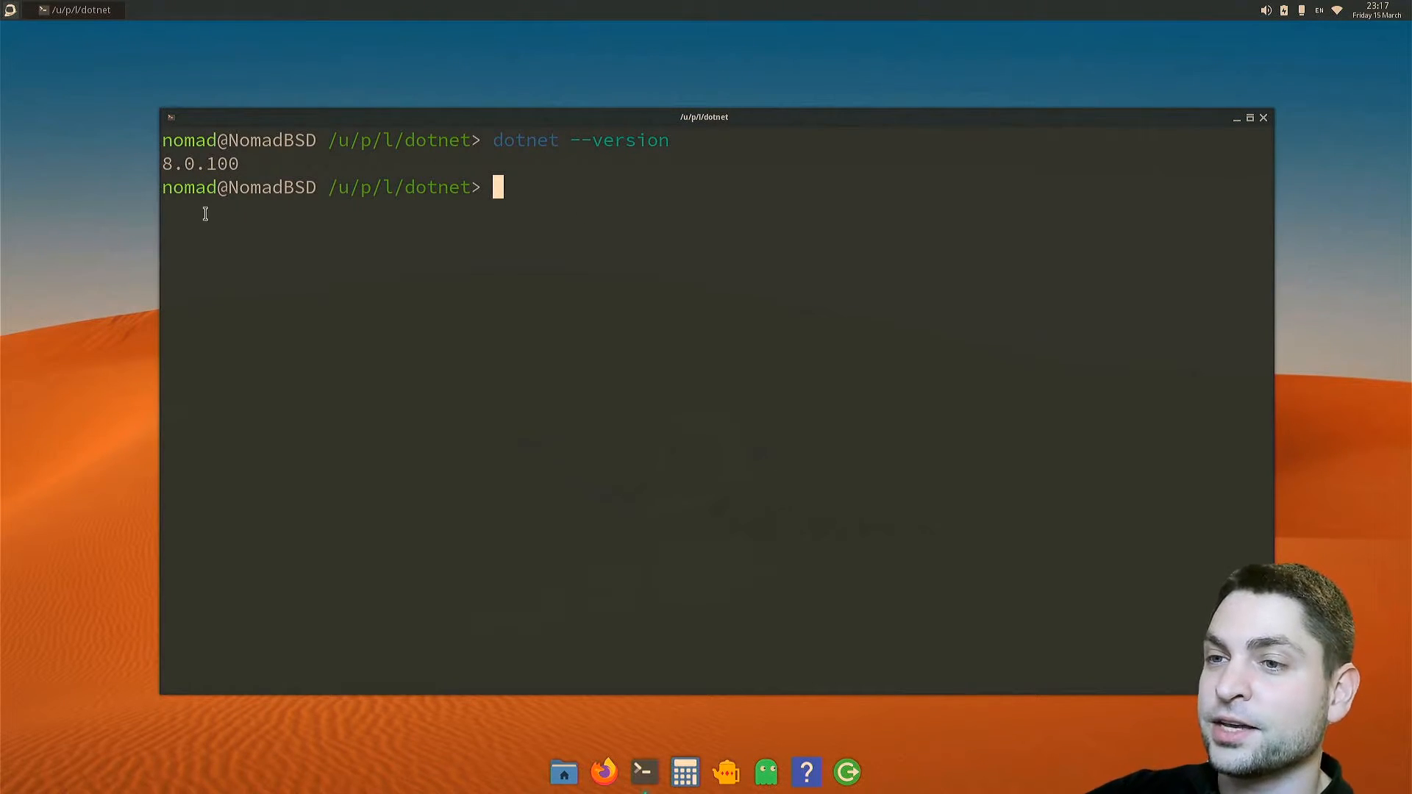
{"action": "mouse_move", "coordinate": [567, 303]}
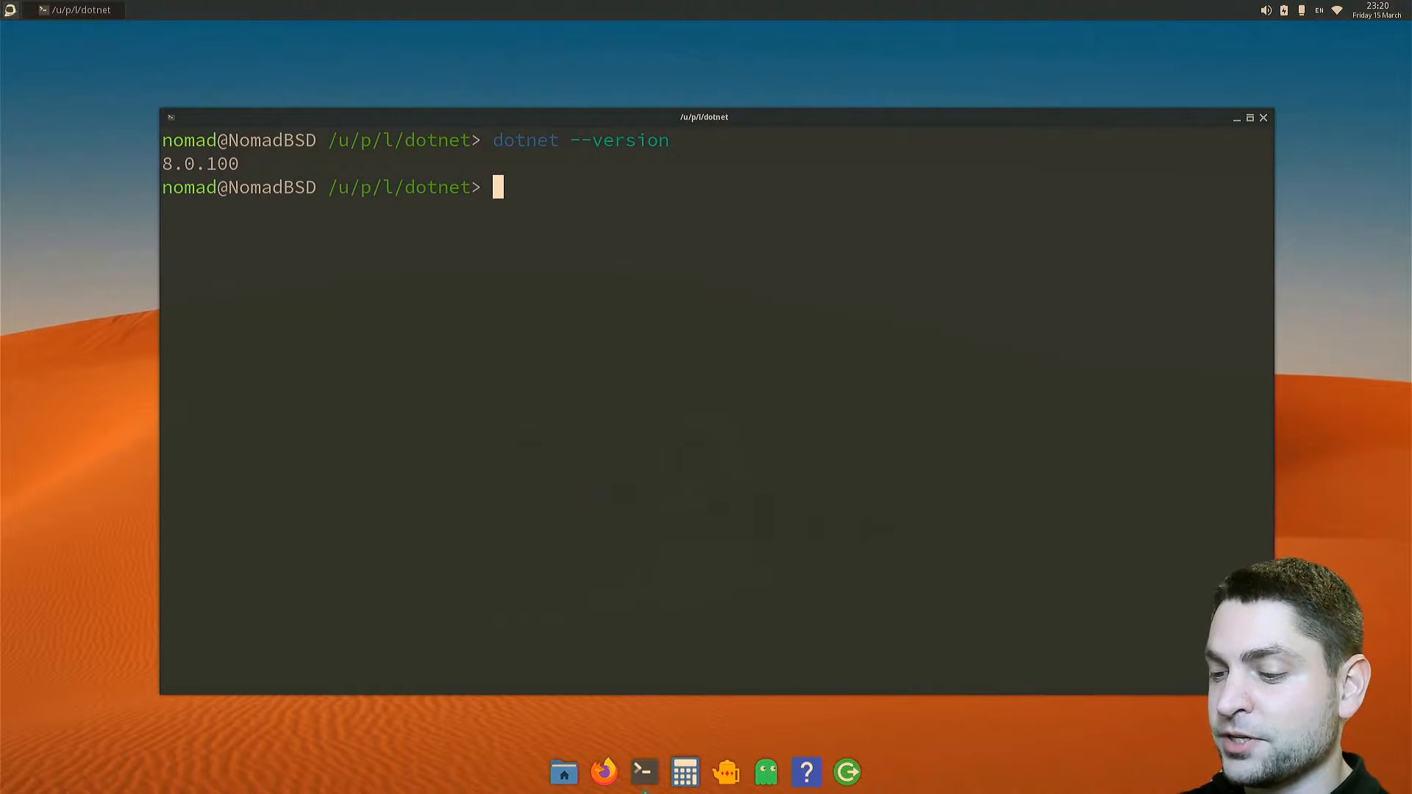
{"action": "type", "text": "sudo pkg remove dotnet"}
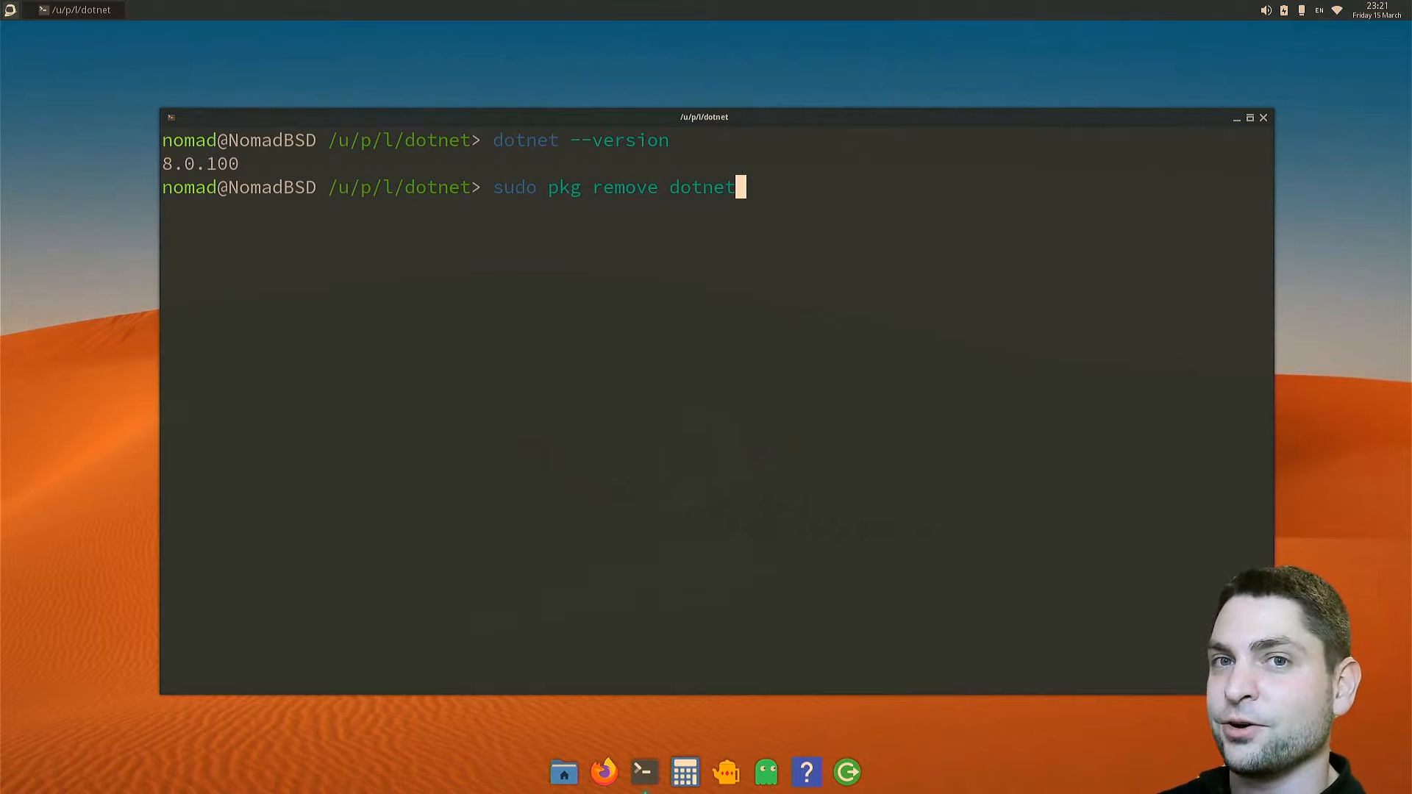
{"action": "key", "text": "Return"}
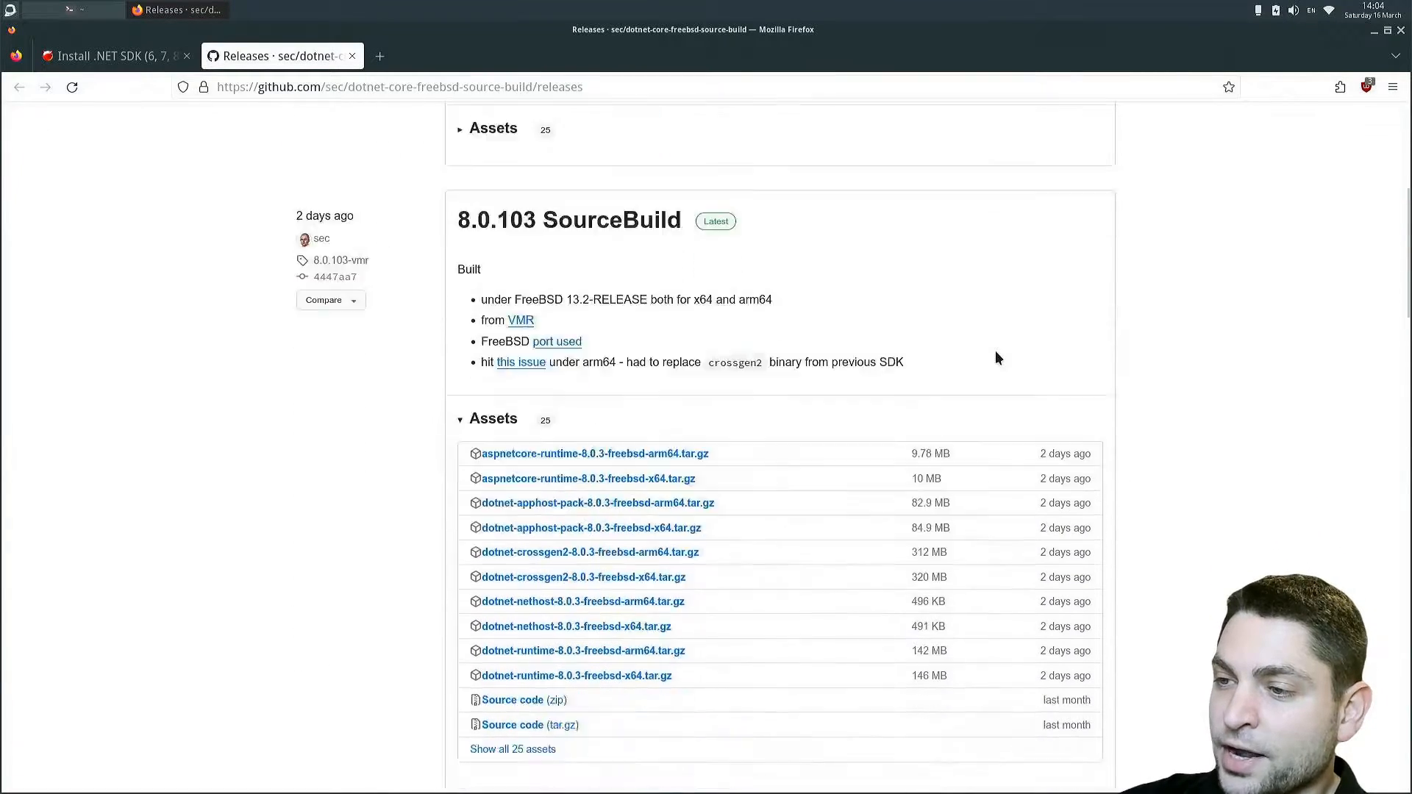
Expand the 8.0.103 release's 25 assets and download dotnet-sdk-8.0.103-freebsd-x64.tar.gz.
{"action": "scroll", "scroll_direction": "down", "scroll_amount": 3}
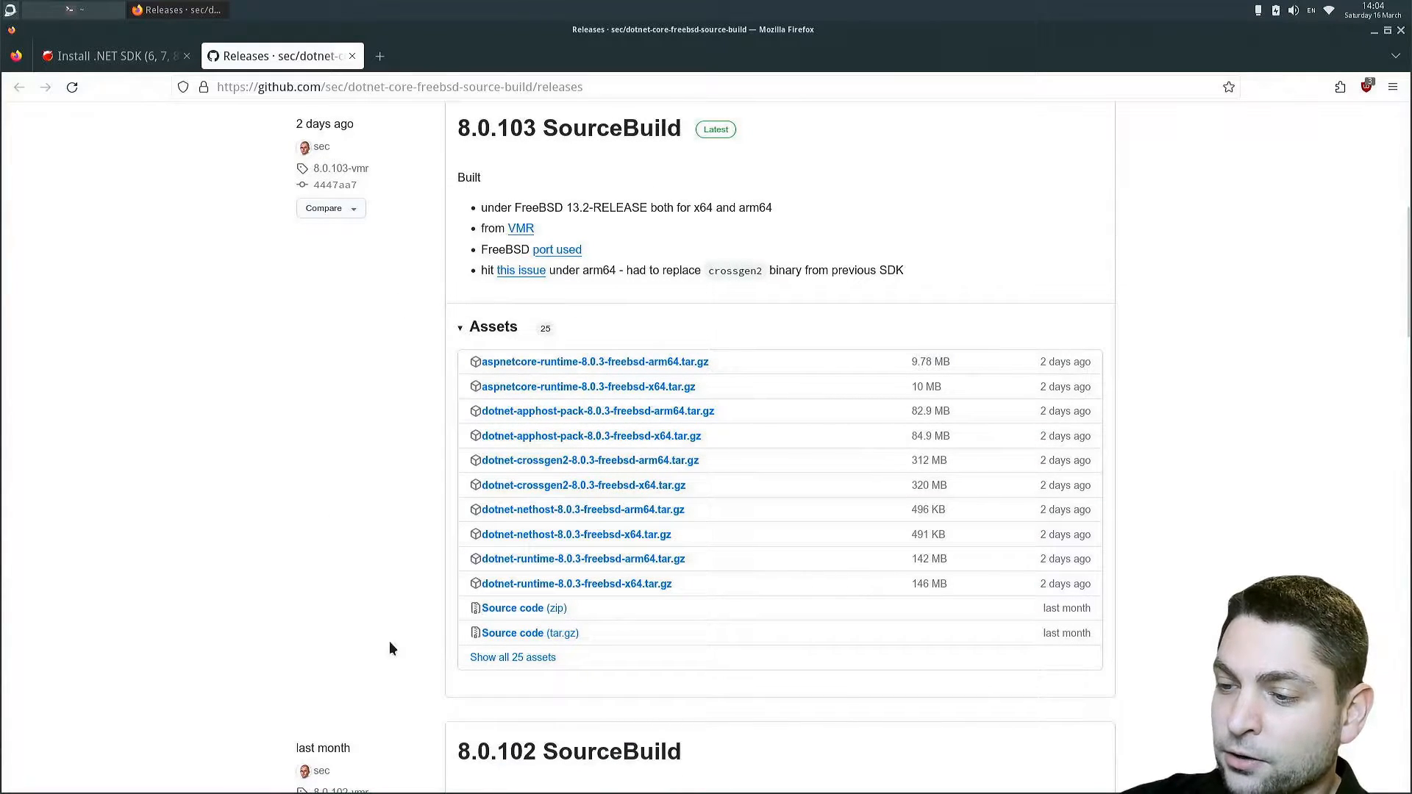
{"action": "left_click", "coordinate": [512, 656]}
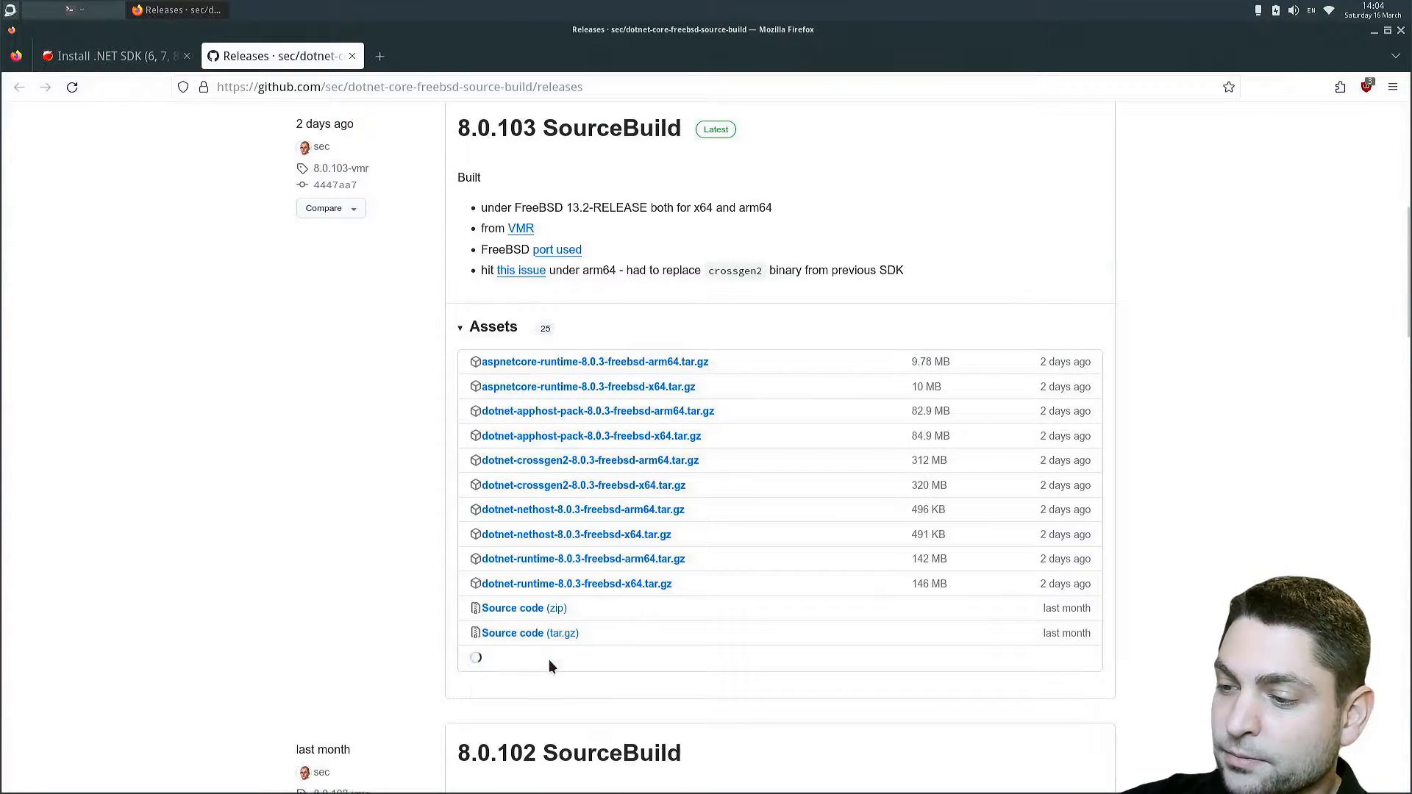
{"action": "scroll", "scroll_direction": "down", "scroll_amount": 3}
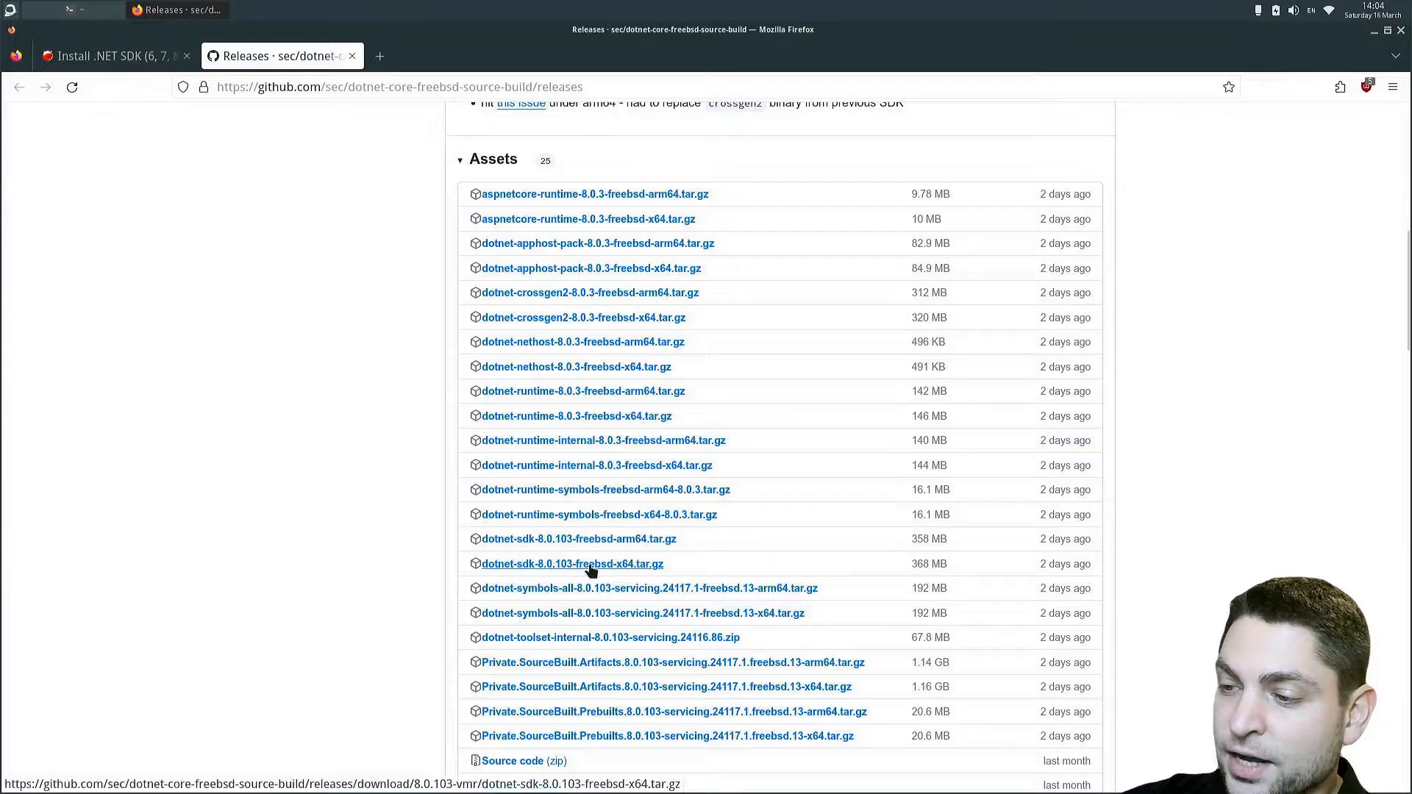
{"action": "left_click", "coordinate": [572, 563]}
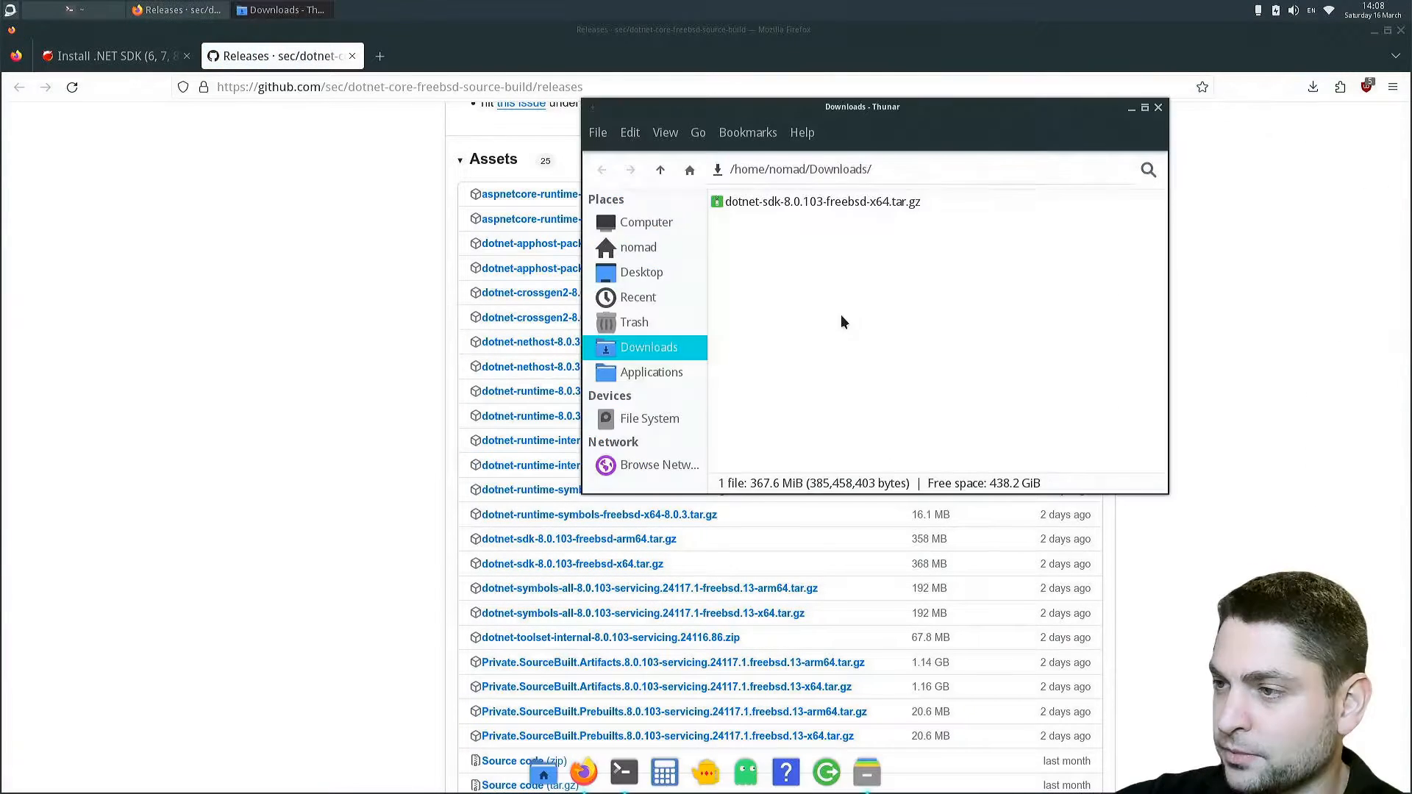
Select the SDK tarball in Downloads to see its 367.6 MiB size, then close Thunar.
{"action": "left_click", "coordinate": [820, 201]}
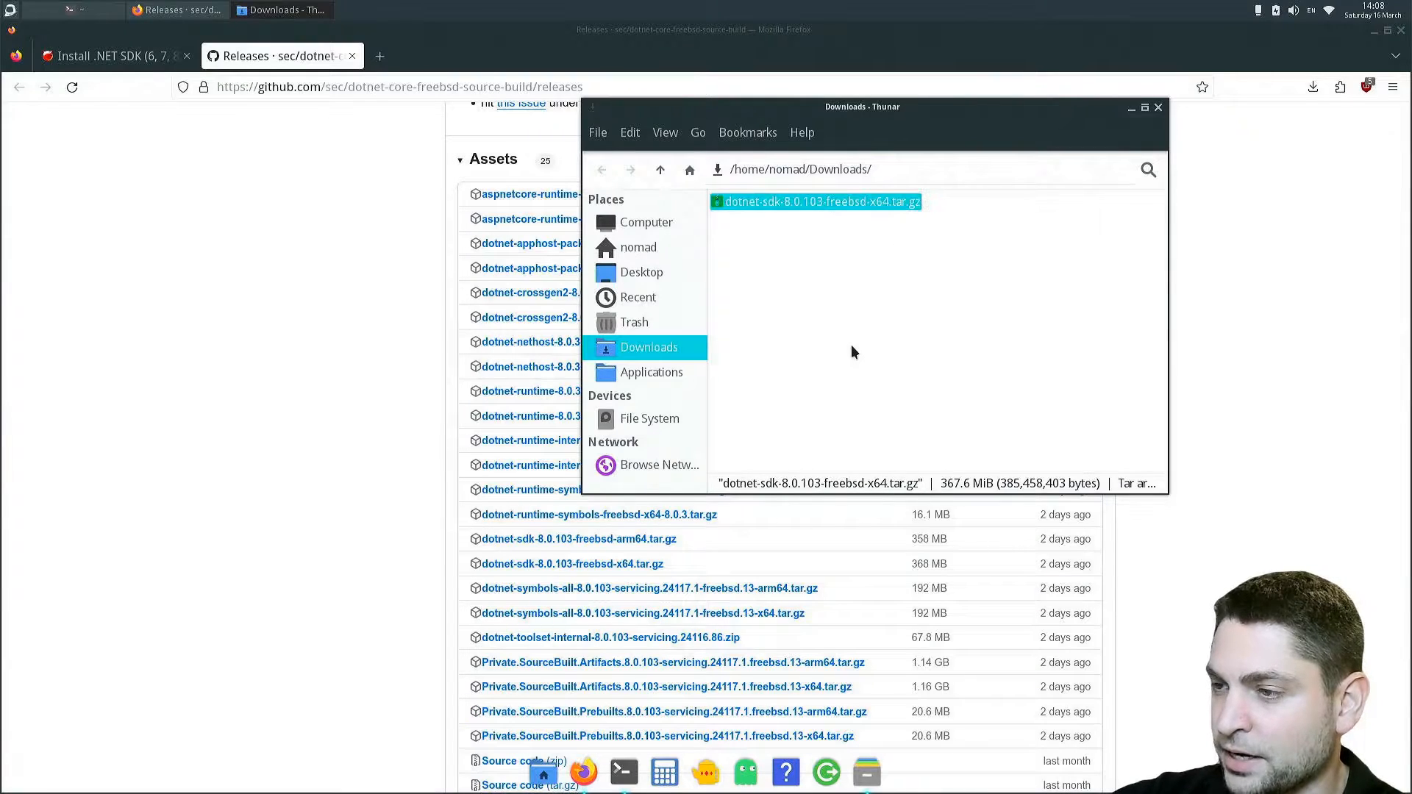
{"action": "mouse_move", "coordinate": [637, 247]}
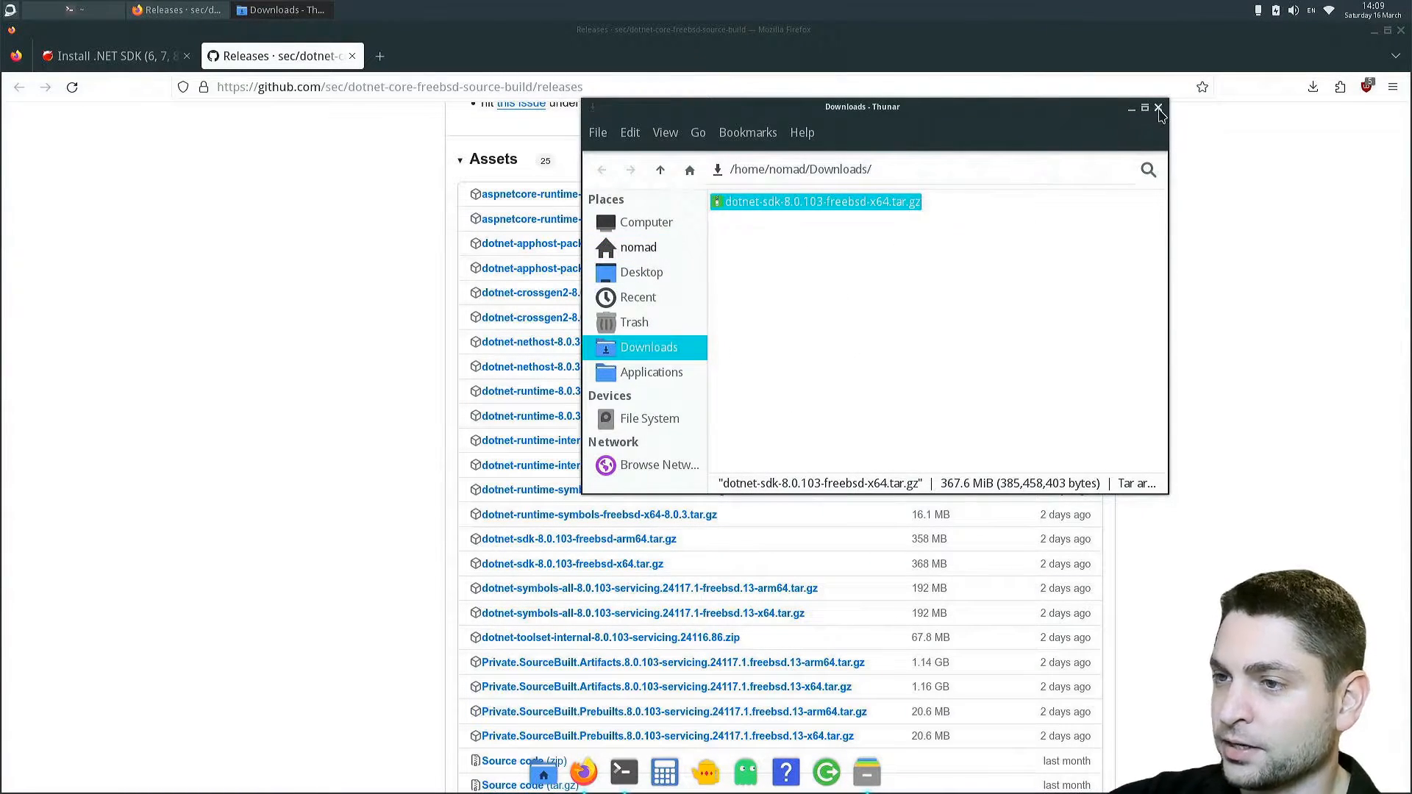
{"action": "left_click", "coordinate": [1159, 108]}
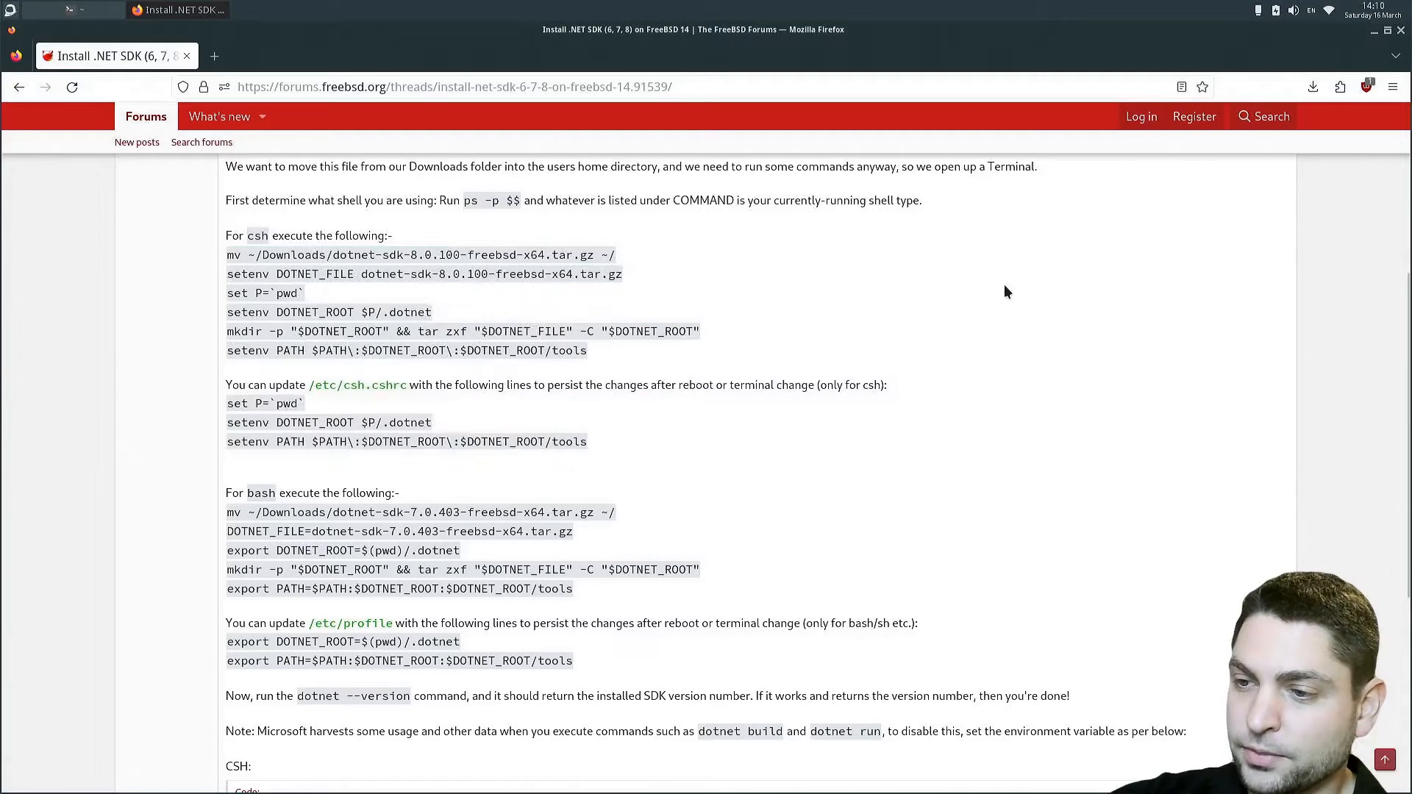
Scroll to the forum's bash section and select the DOTNET_FILE=... line.
{"action": "scroll", "scroll_direction": "down", "scroll_amount": 3}
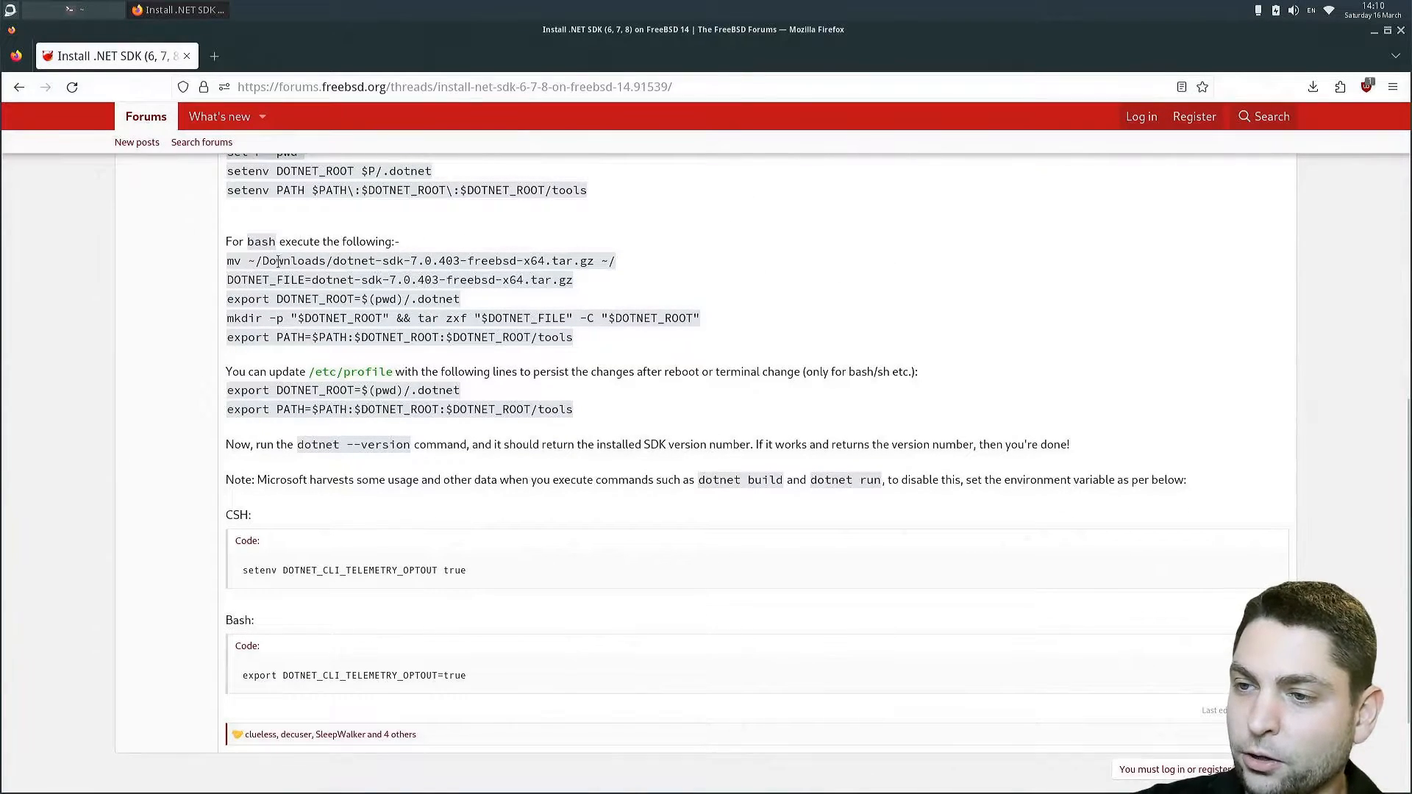
{"action": "mouse_move", "coordinate": [619, 275]}
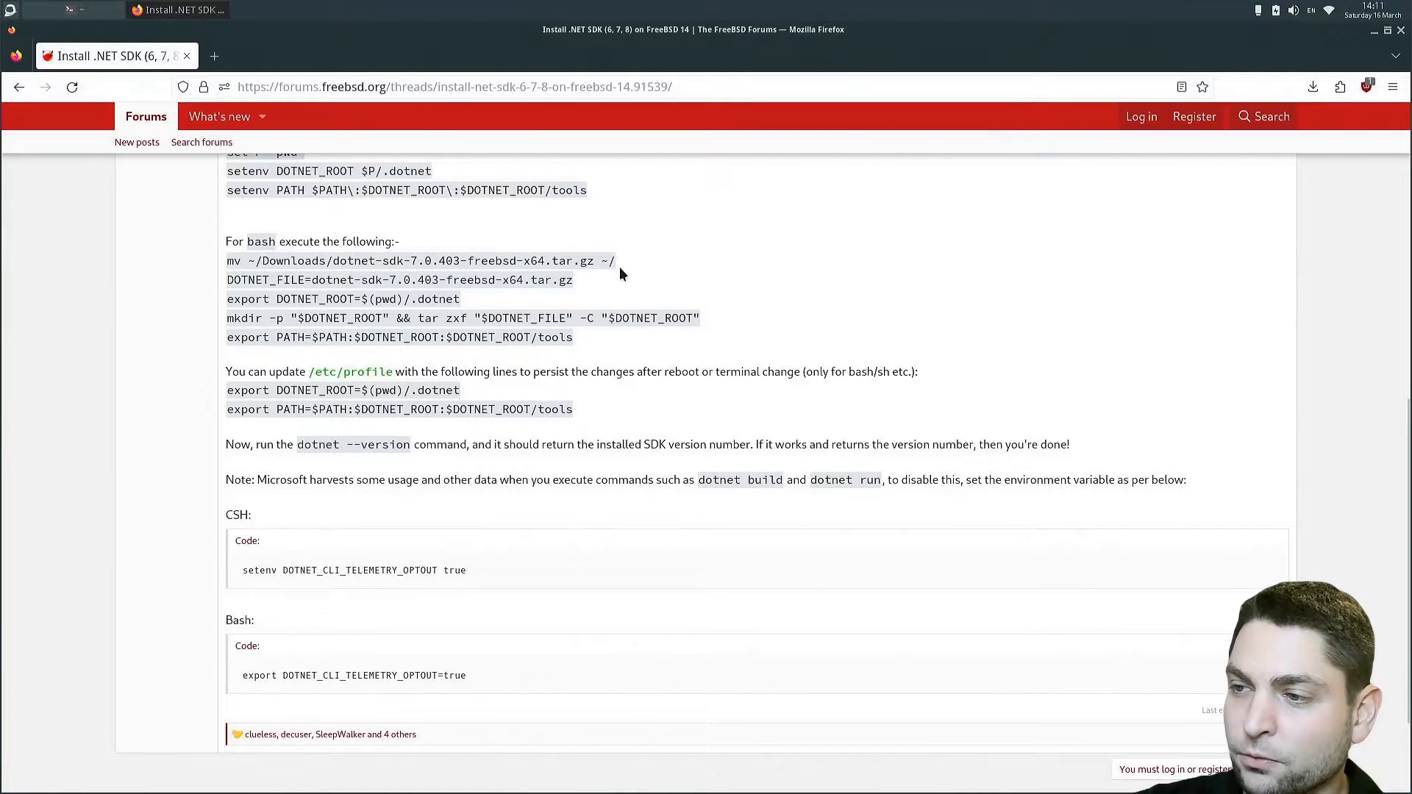
{"action": "double_click", "coordinate": [550, 279]}
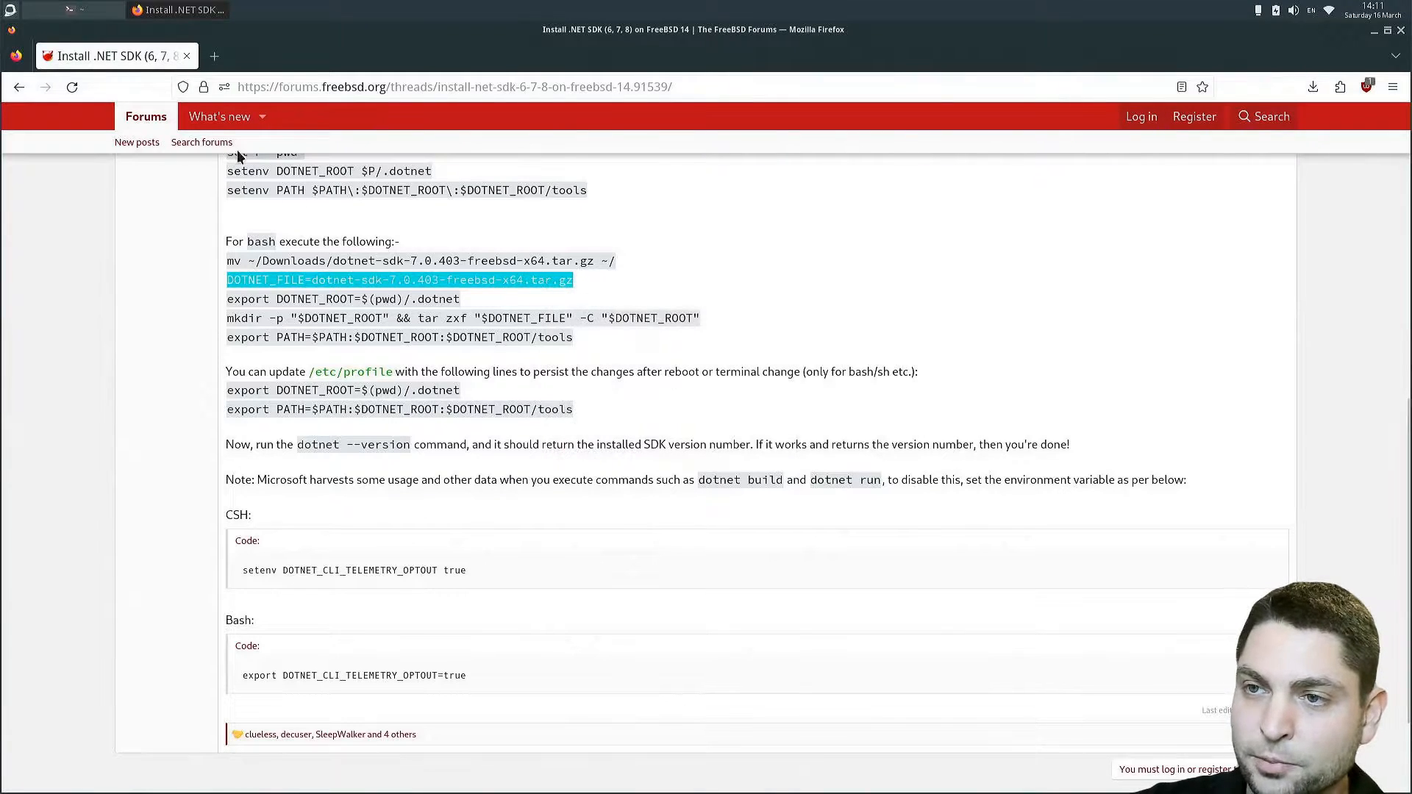
In a new terminal start bash and set DOTNET_FILE to the 8.0.103 FreeBSD x64 SDK tarball.
{"action": "left_click", "coordinate": [642, 772]}
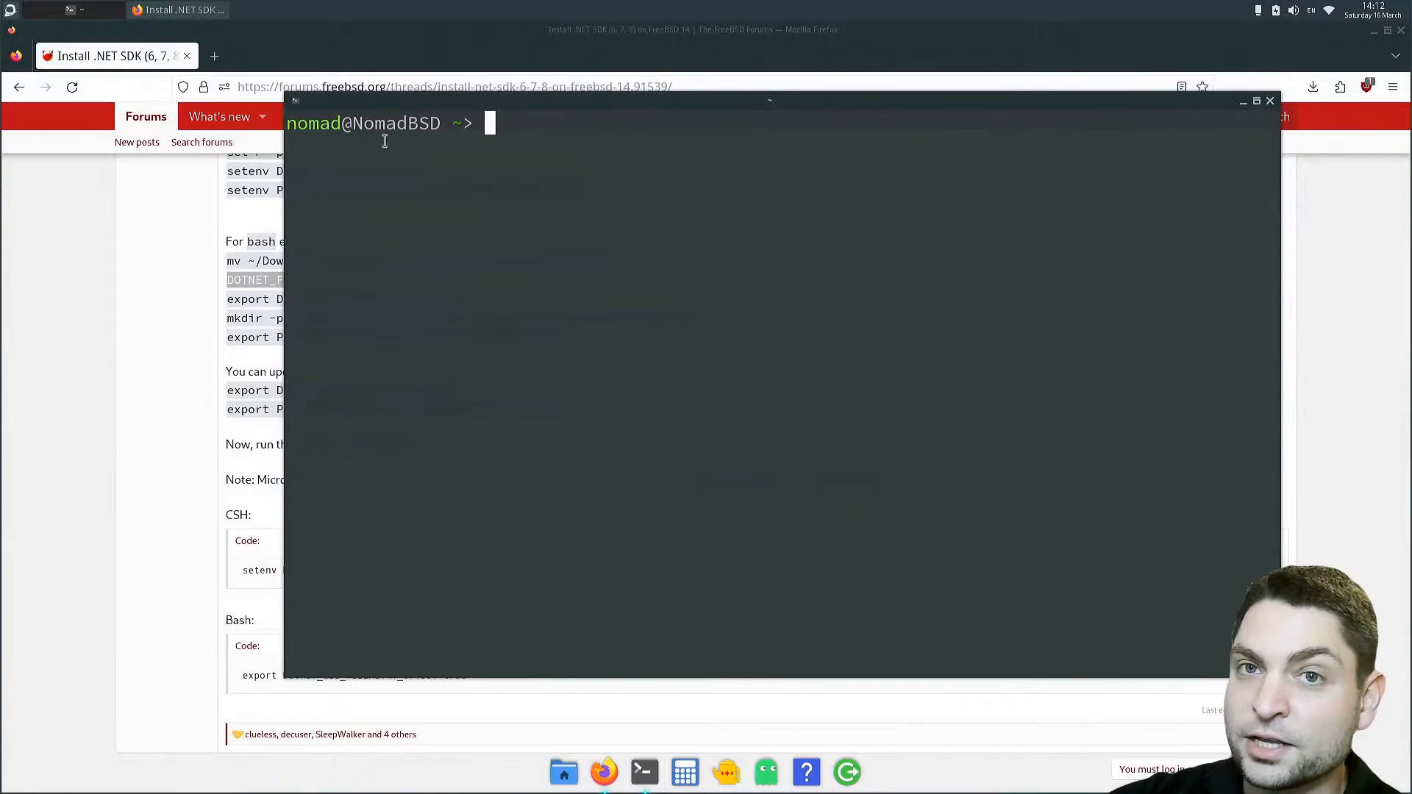
{"action": "type", "text": "bash"}
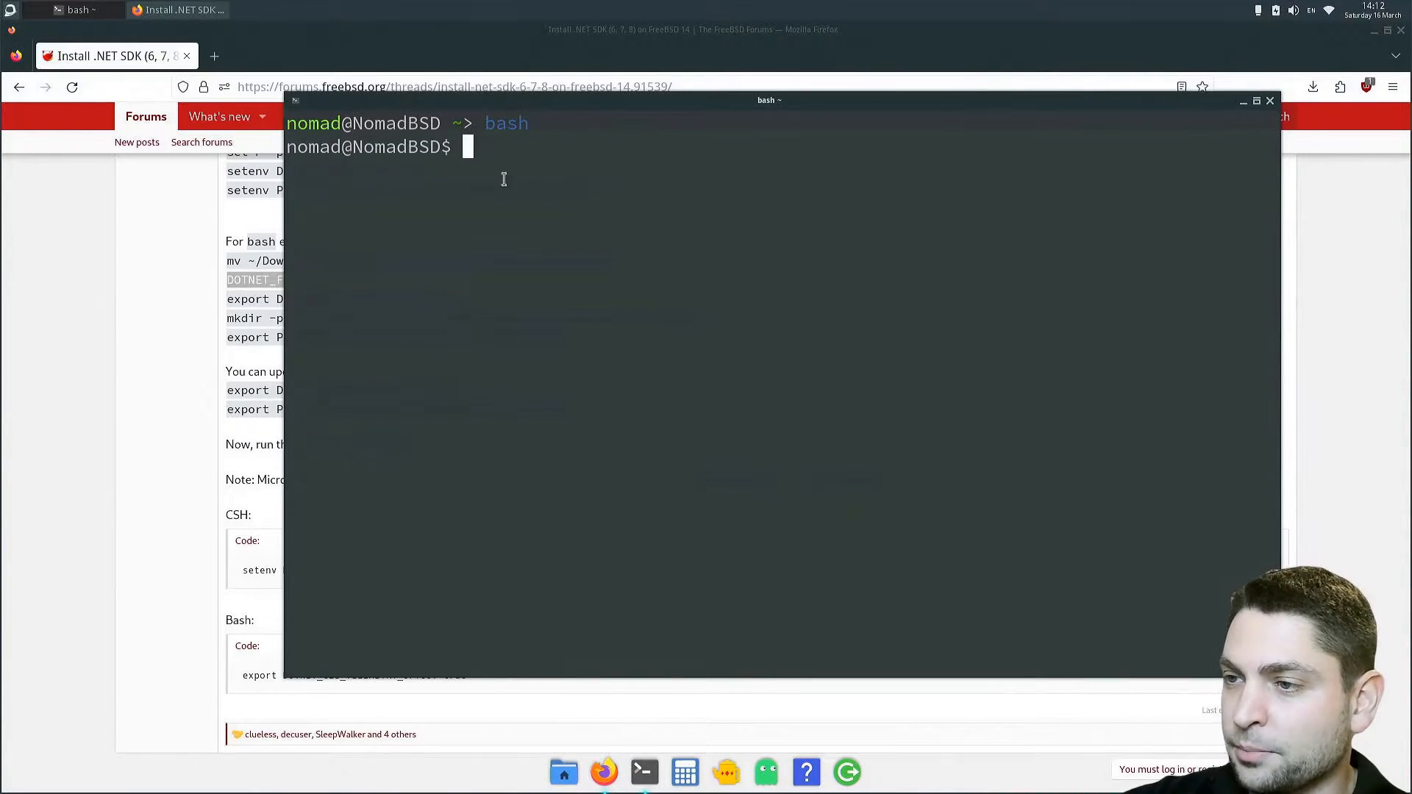
{"action": "type", "text": "DOTNET_FILE=dotnet-sdk-7.0.403-freebsd-x64.tar.g"}
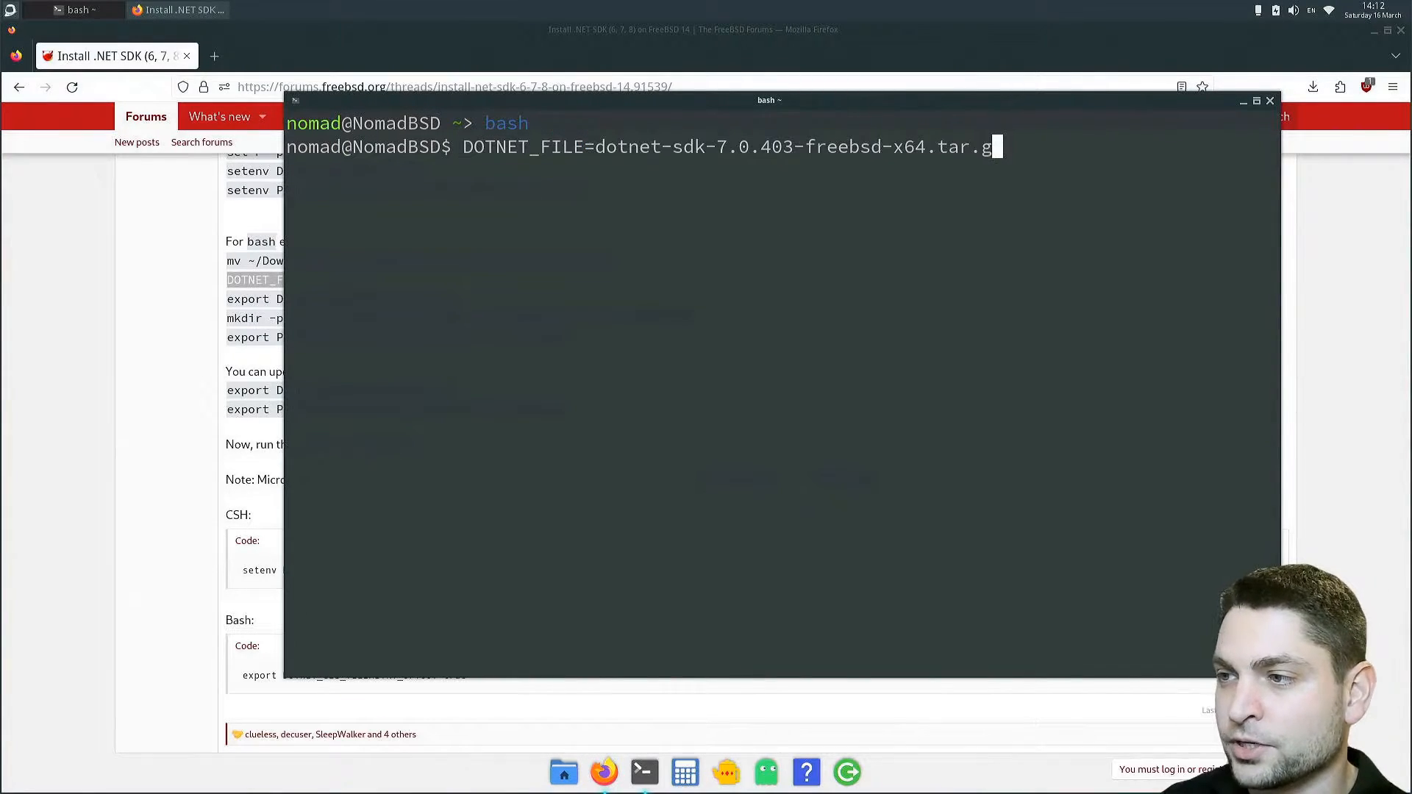
{"action": "key", "text": "Backspace"}
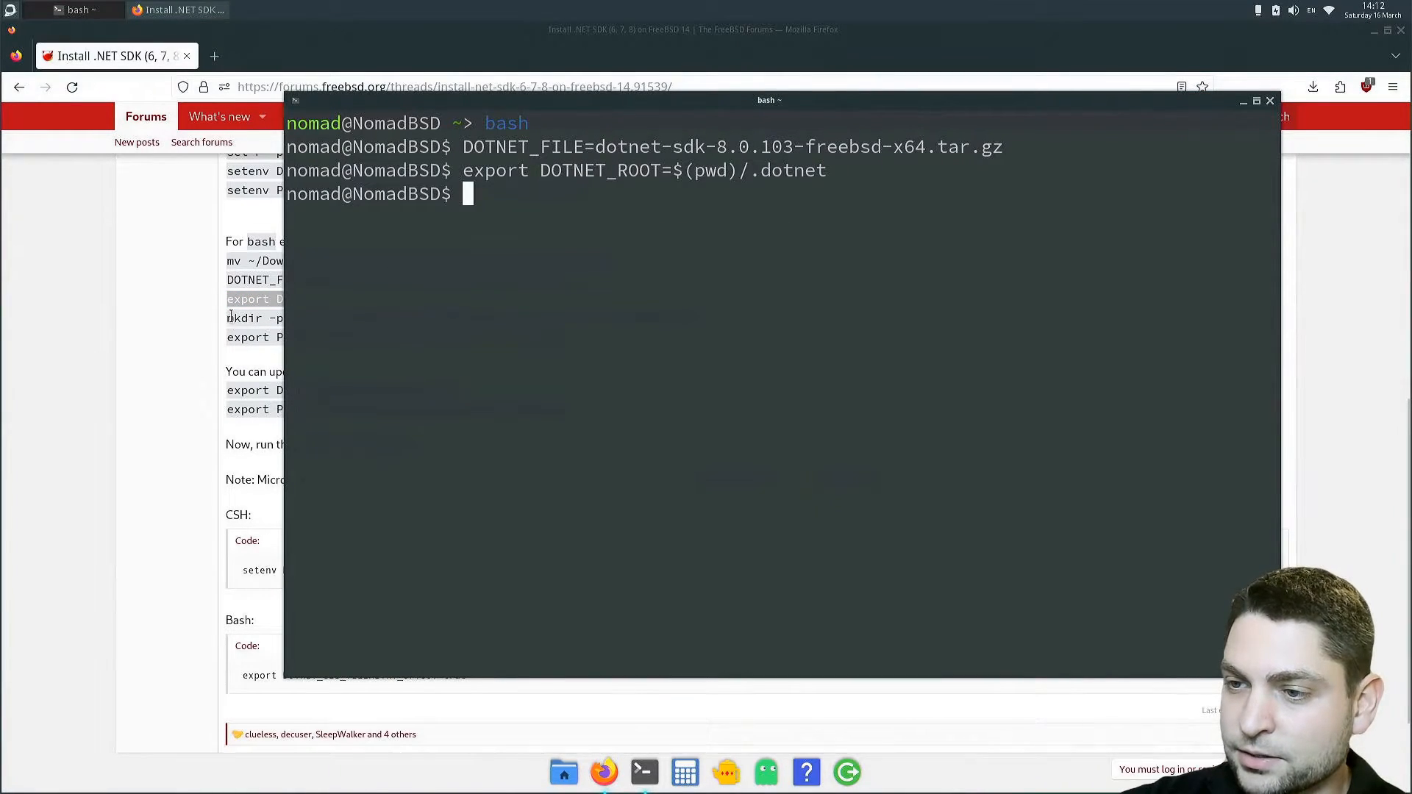
Extract the tarball into $DOTNET_ROOT, add it and tools to PATH, and check dotnet --version.
{"action": "type", "text": "mkdir -p \"$DOTNET_ROOT\" && tar zxf \"$DOTNET_FILE\" -C \"$DOTNET_ROOT\""}
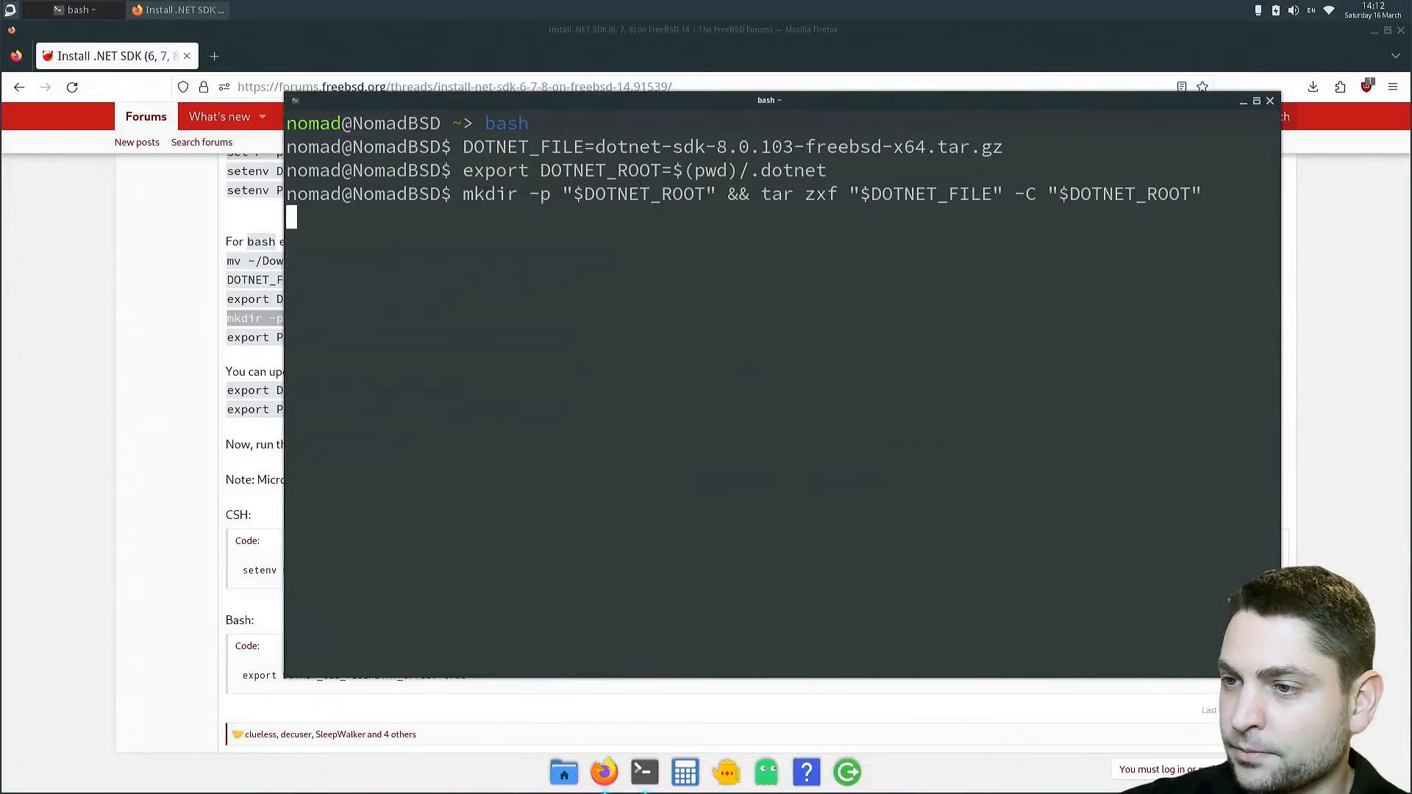
{"action": "type", "text": "export PATH=$PATH:$DOTNET_ROOT:$DOTNET_ROOT/tools"}
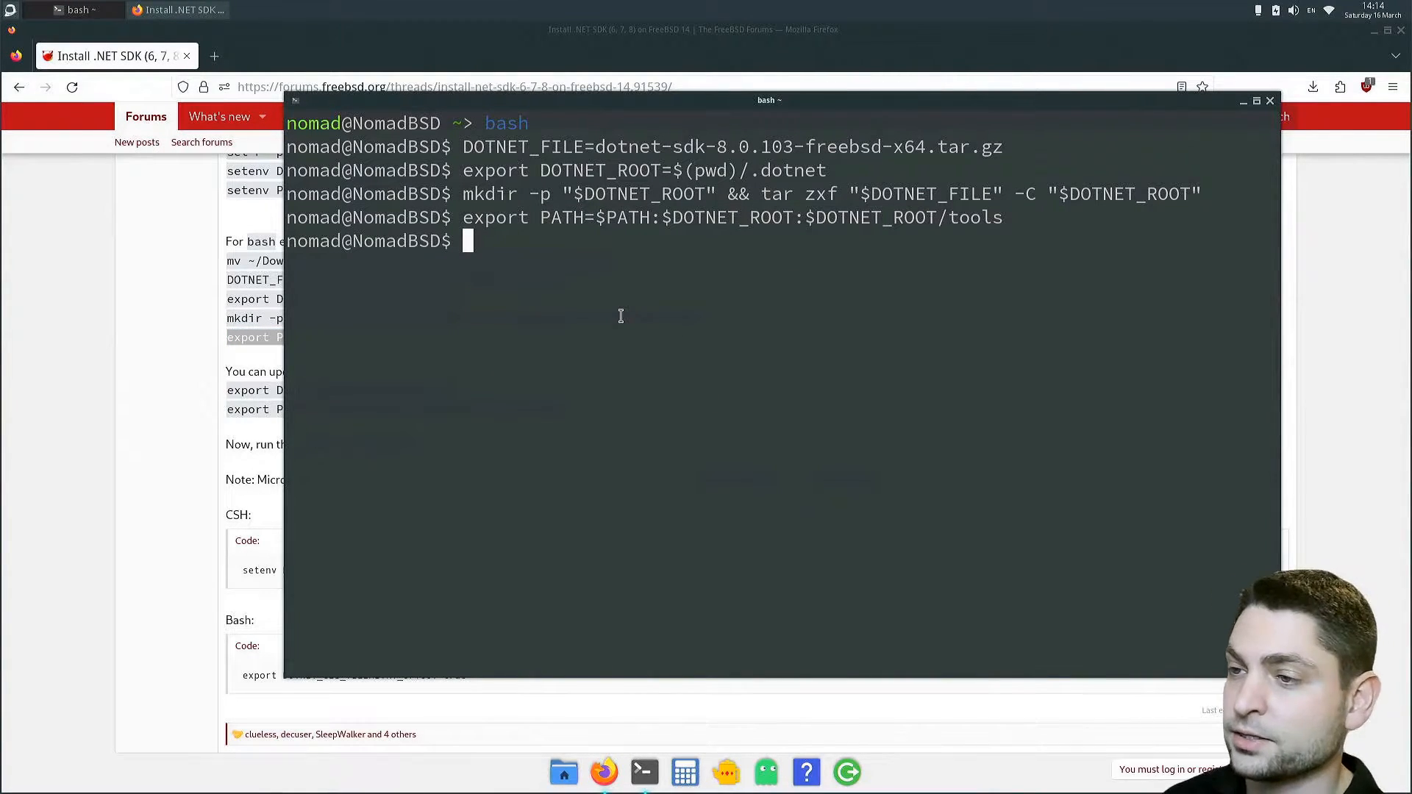
{"action": "type", "text": "dotnet"}
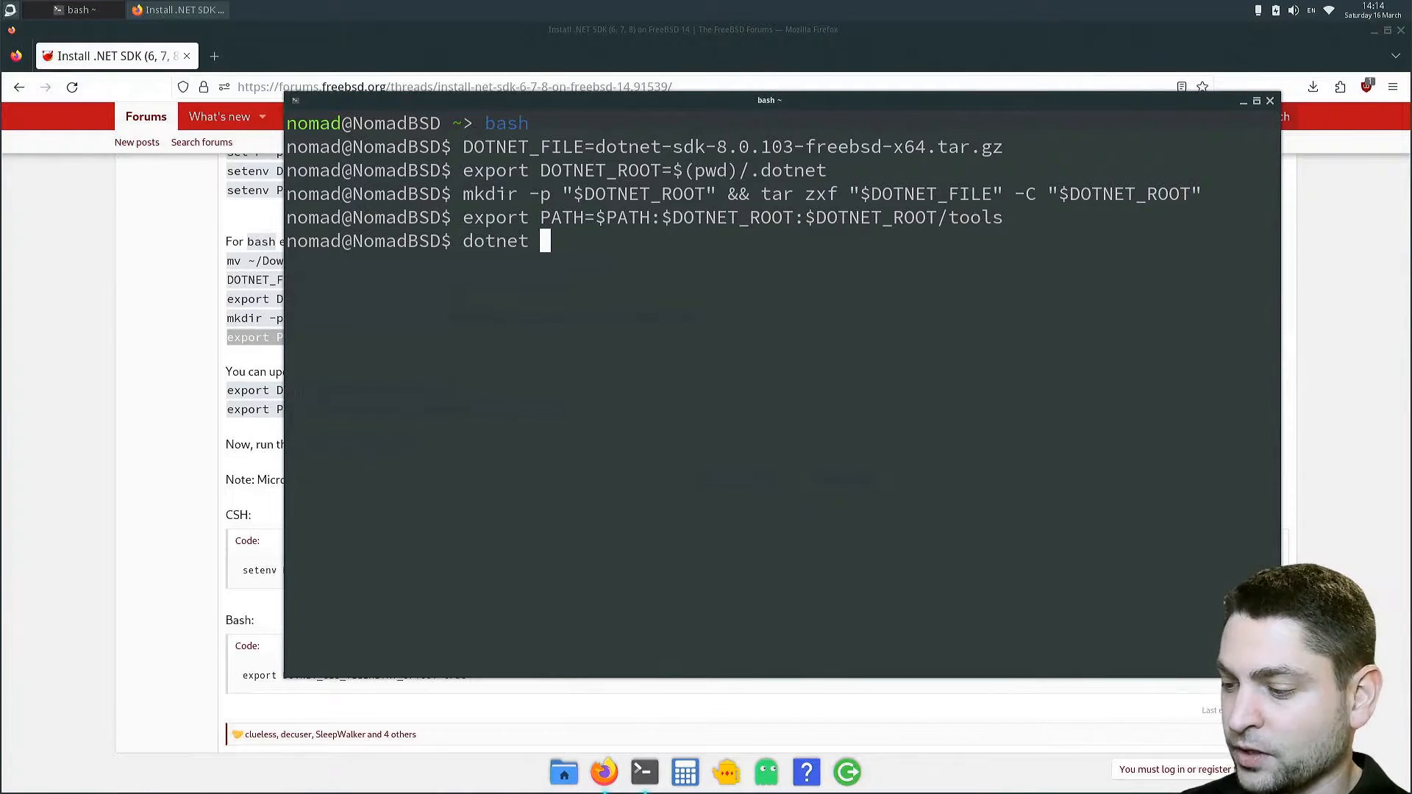
{"action": "type", "text": "--version"}
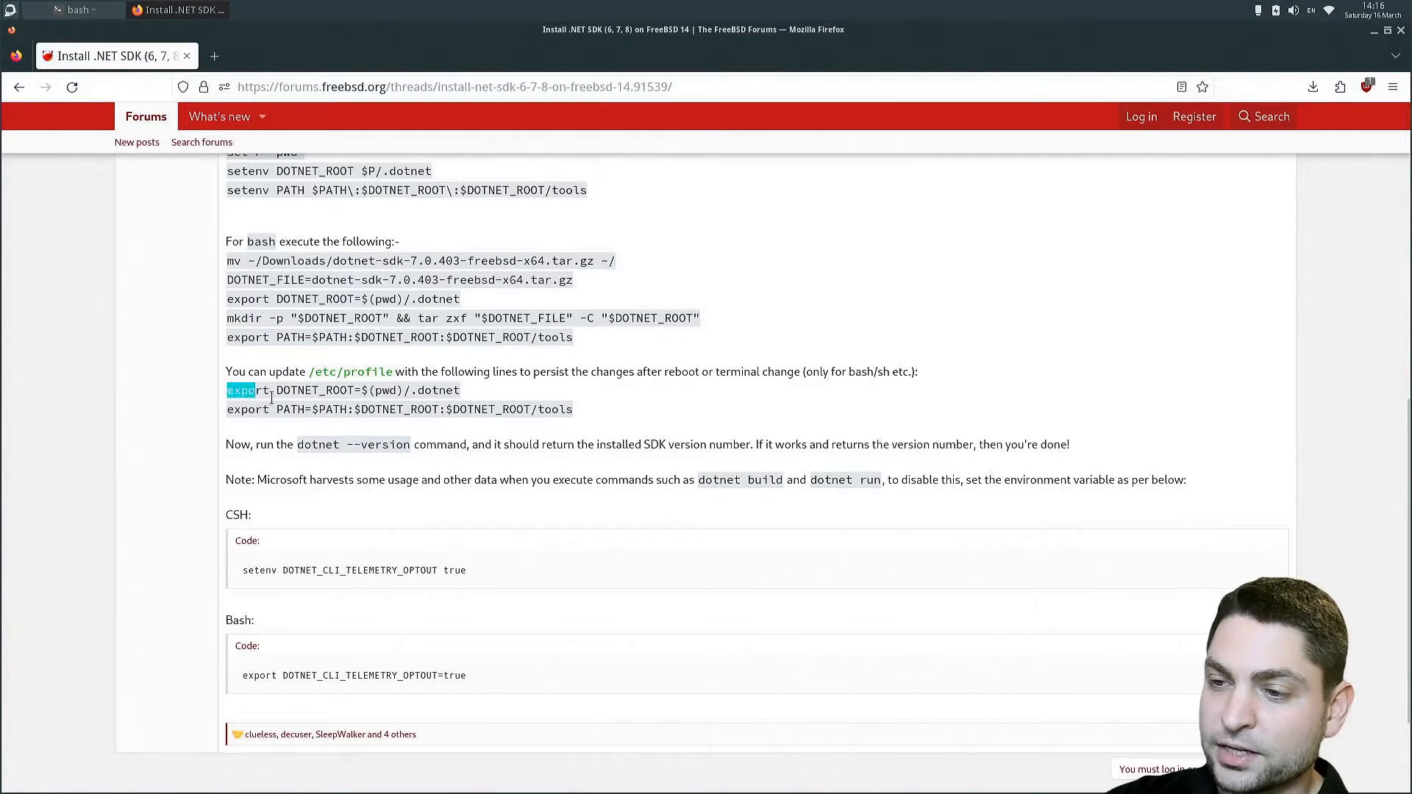
Select the forum's two export lines for /etc/profile and begin a sudo command to edit it.
{"action": "left_click_drag", "start_coordinate": [228, 390], "coordinate": [572, 409]}
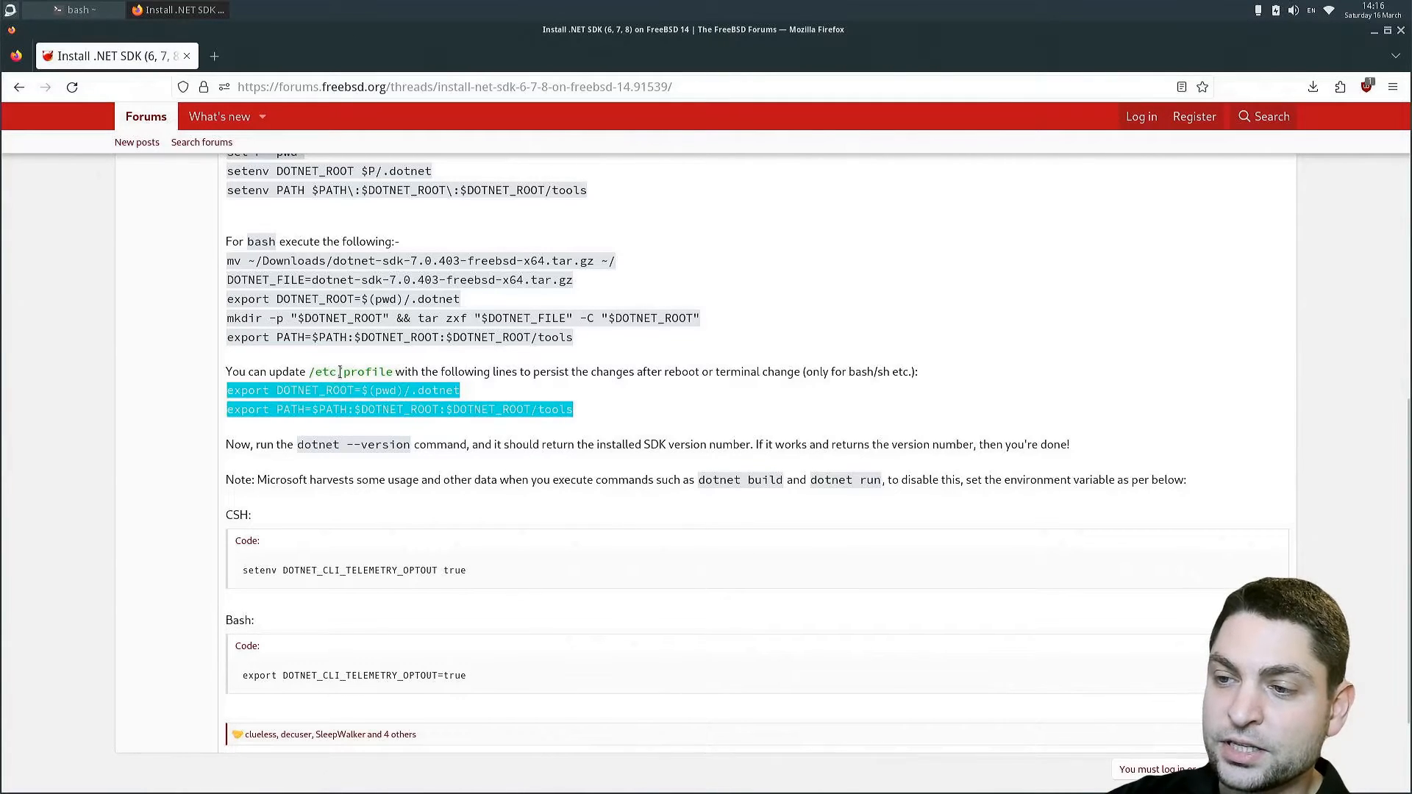
{"action": "mouse_move", "coordinate": [819, 416]}
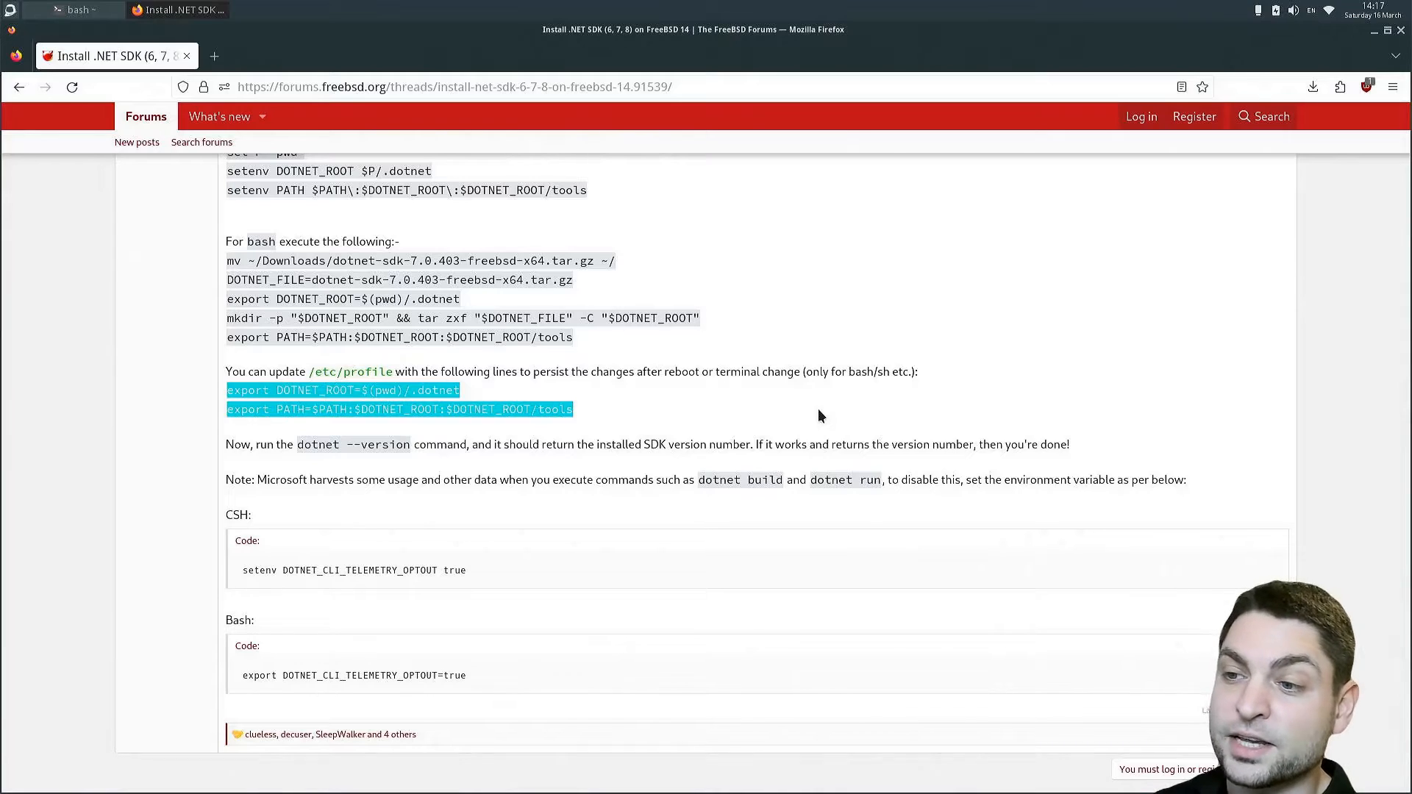
{"action": "type", "text": "sud"}
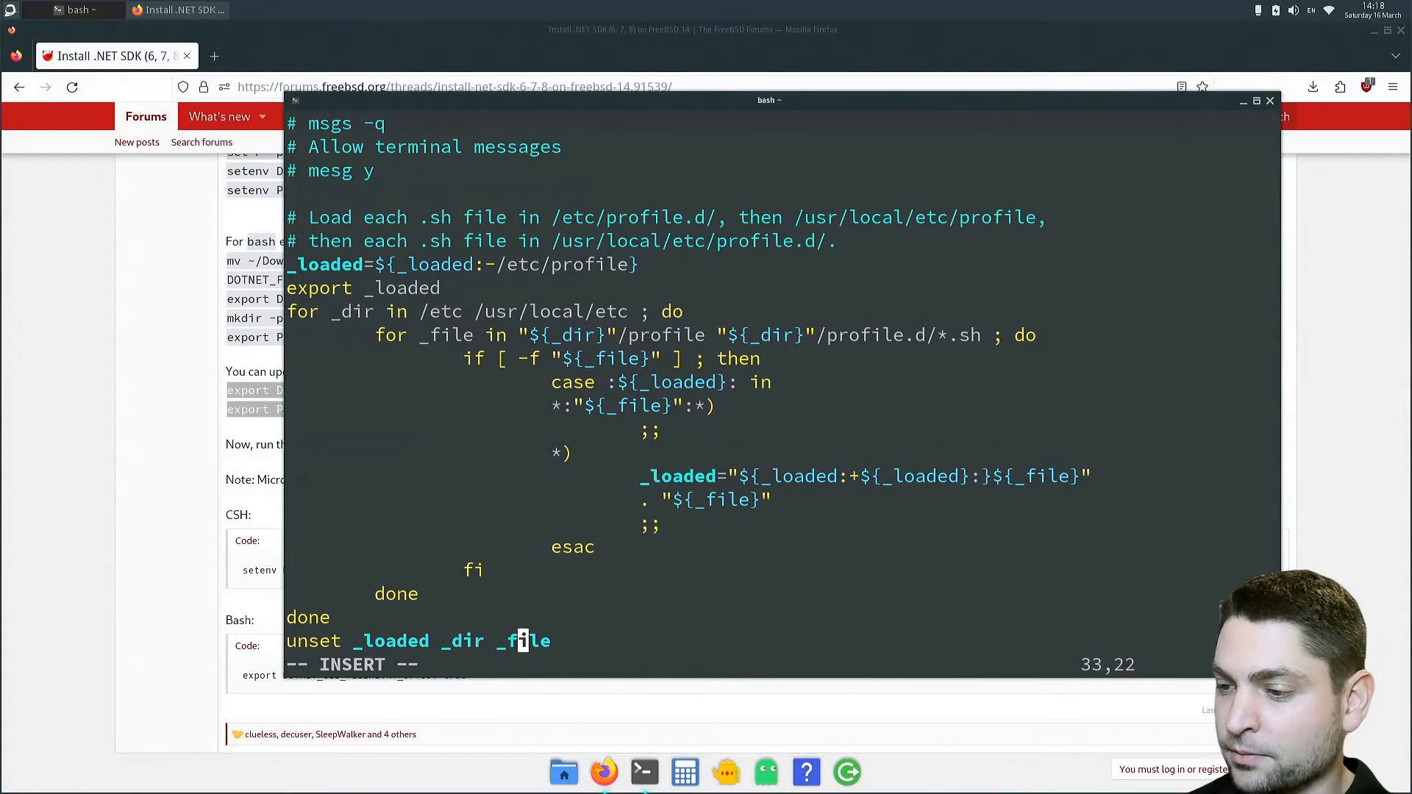
Copy the export lines from the forum post into /etc/profile in vim and write the file.
{"action": "left_click", "coordinate": [170, 10]}
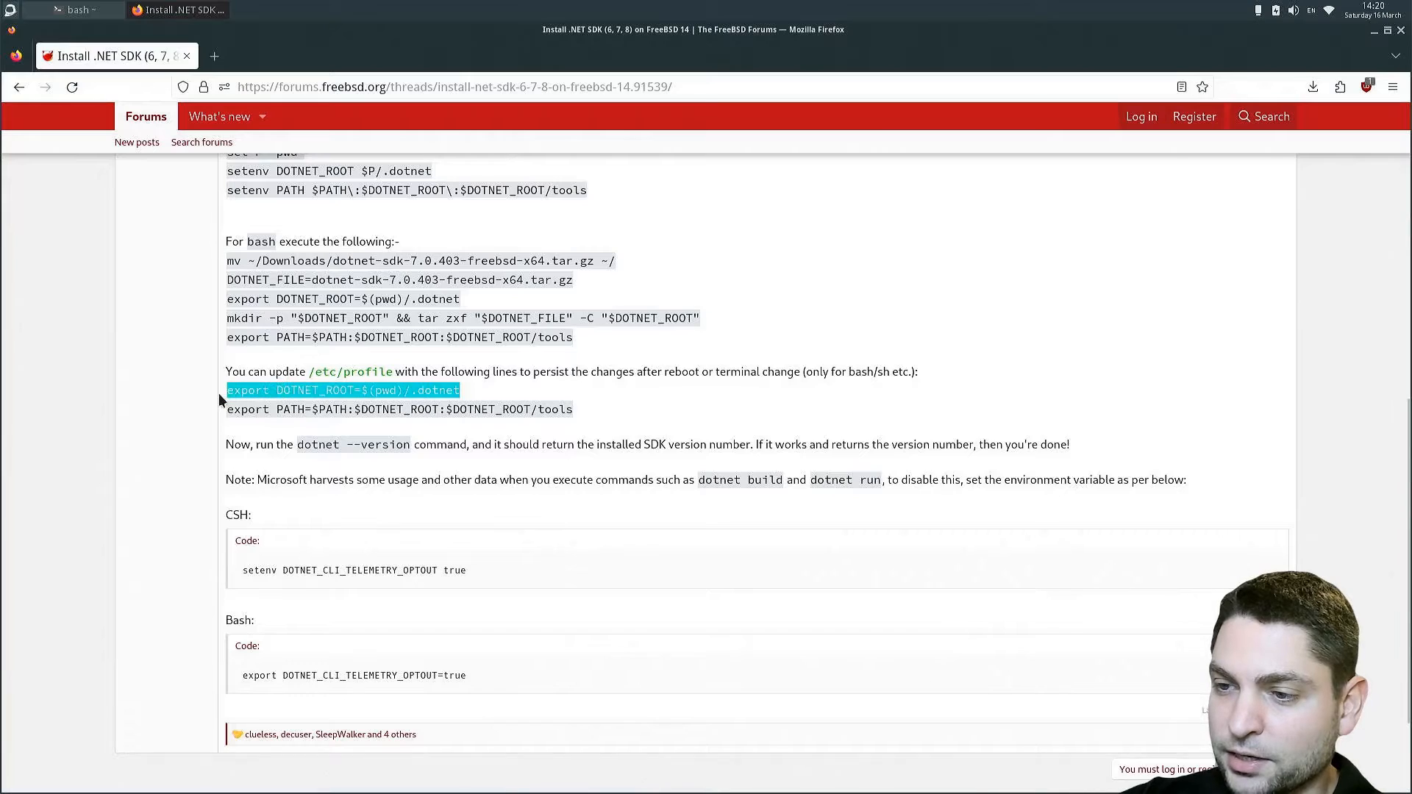
{"action": "left_click", "coordinate": [72, 10]}
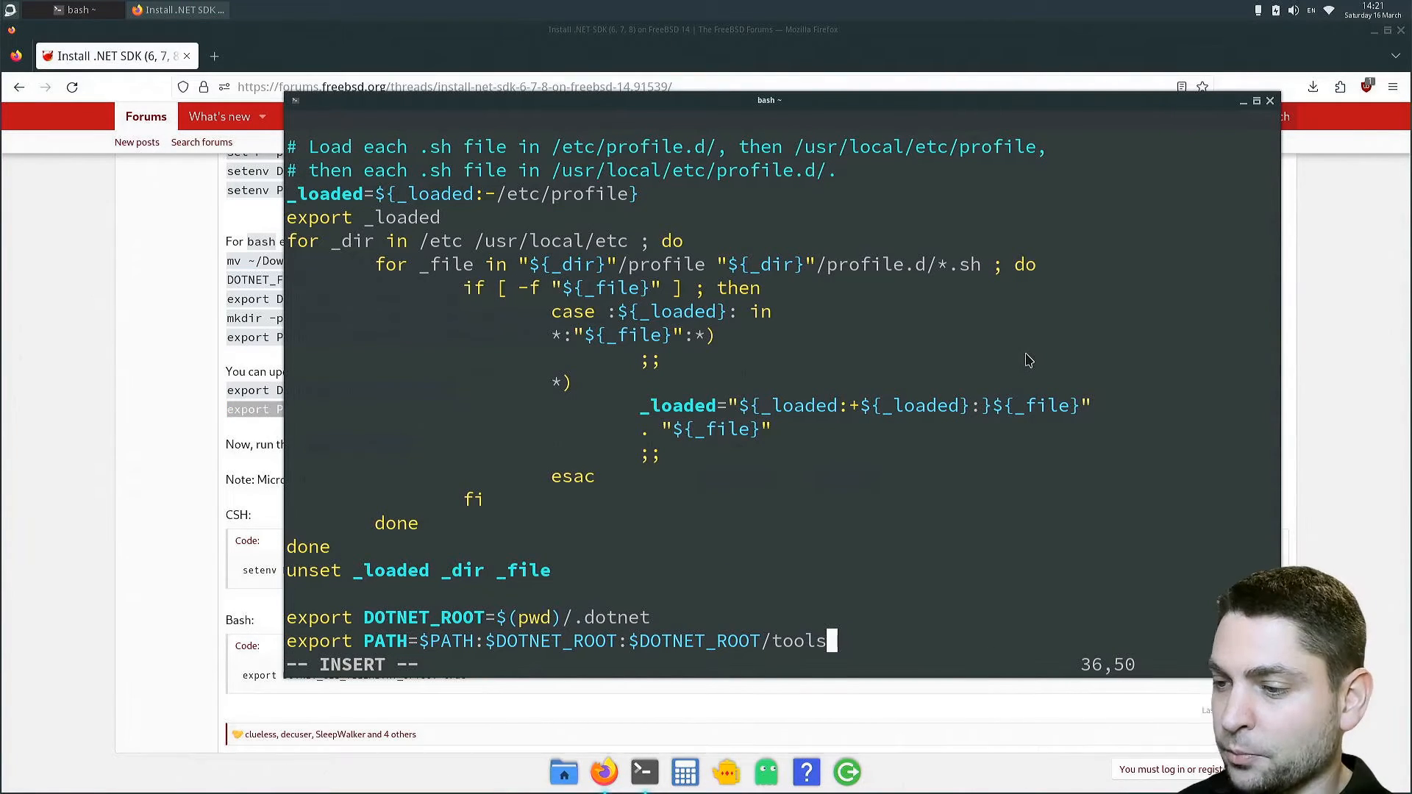
{"action": "key", "text": "Escape"}
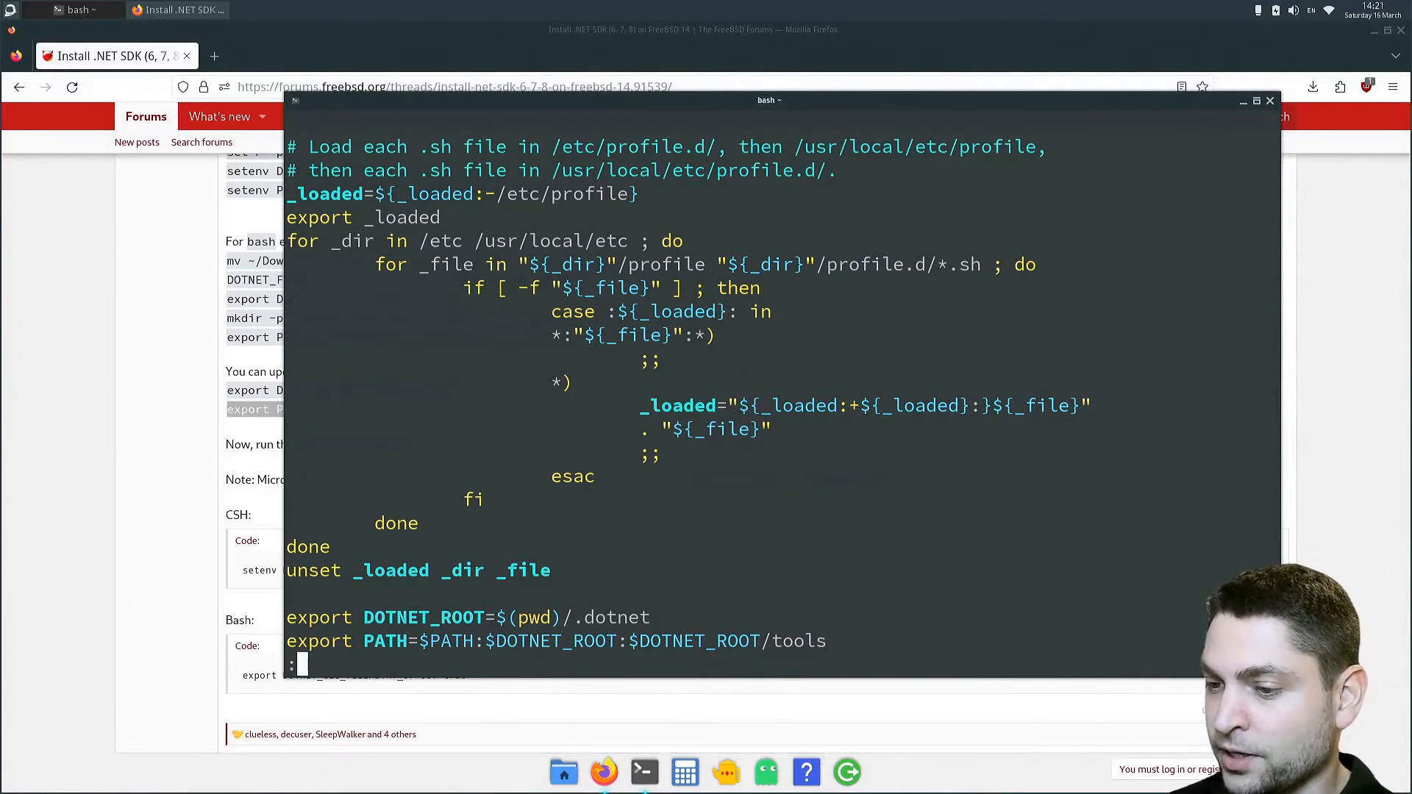
{"action": "type", "text": "\"/etc/profile\""}
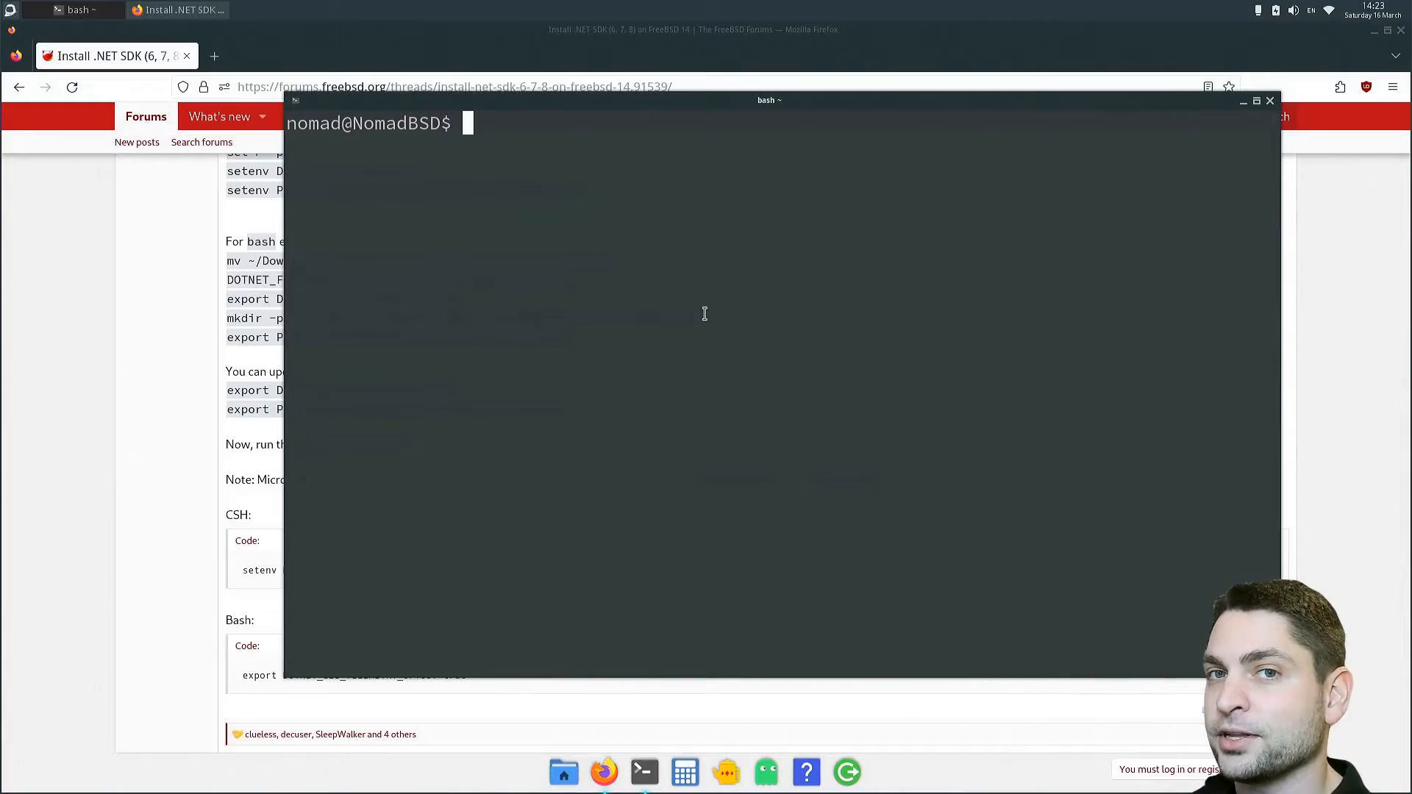
{"action": "mouse_move", "coordinate": [1089, 474]}
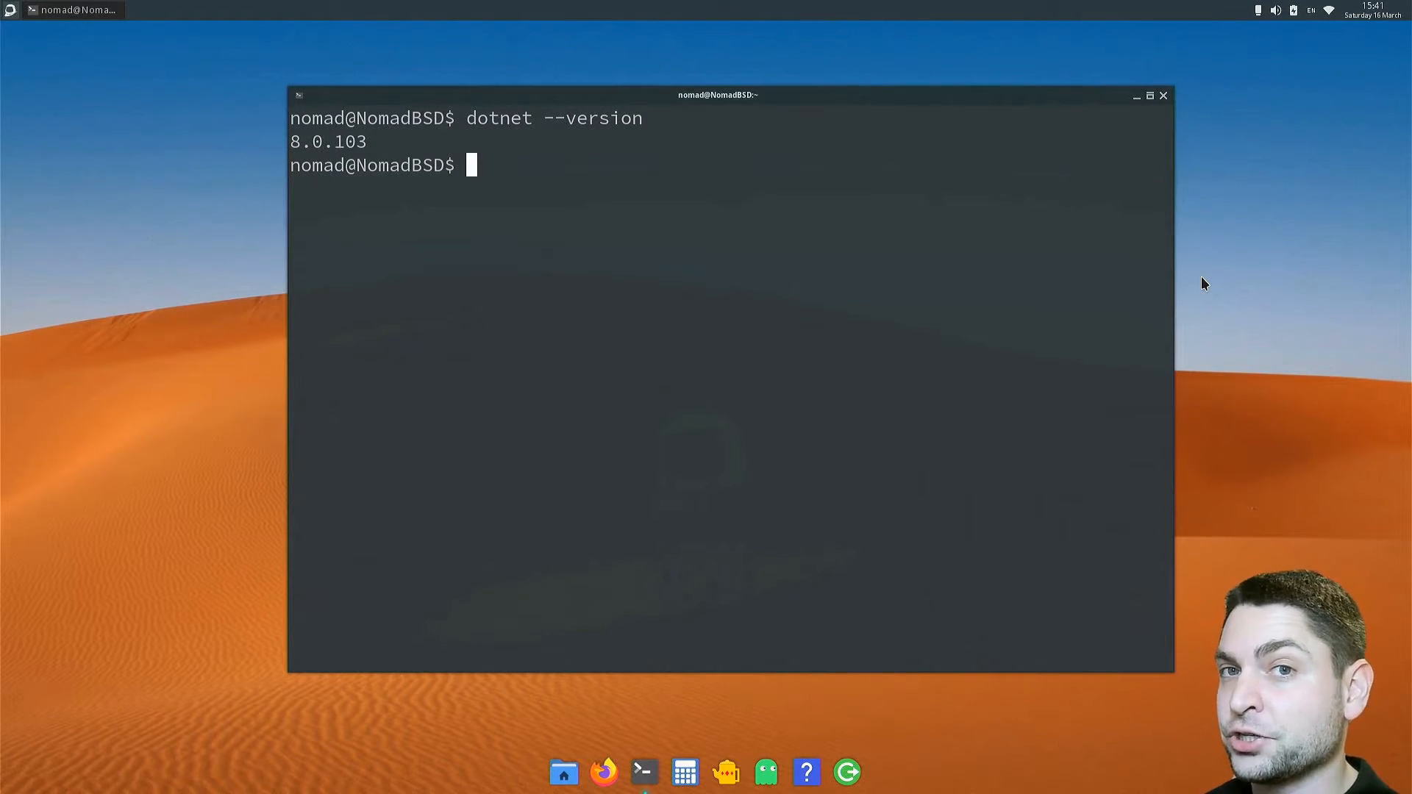
Change into UI-Examples/Server/bin/Release/net8.0/ and list its contents with ls -al.
{"action": "type", "text": "cd"}
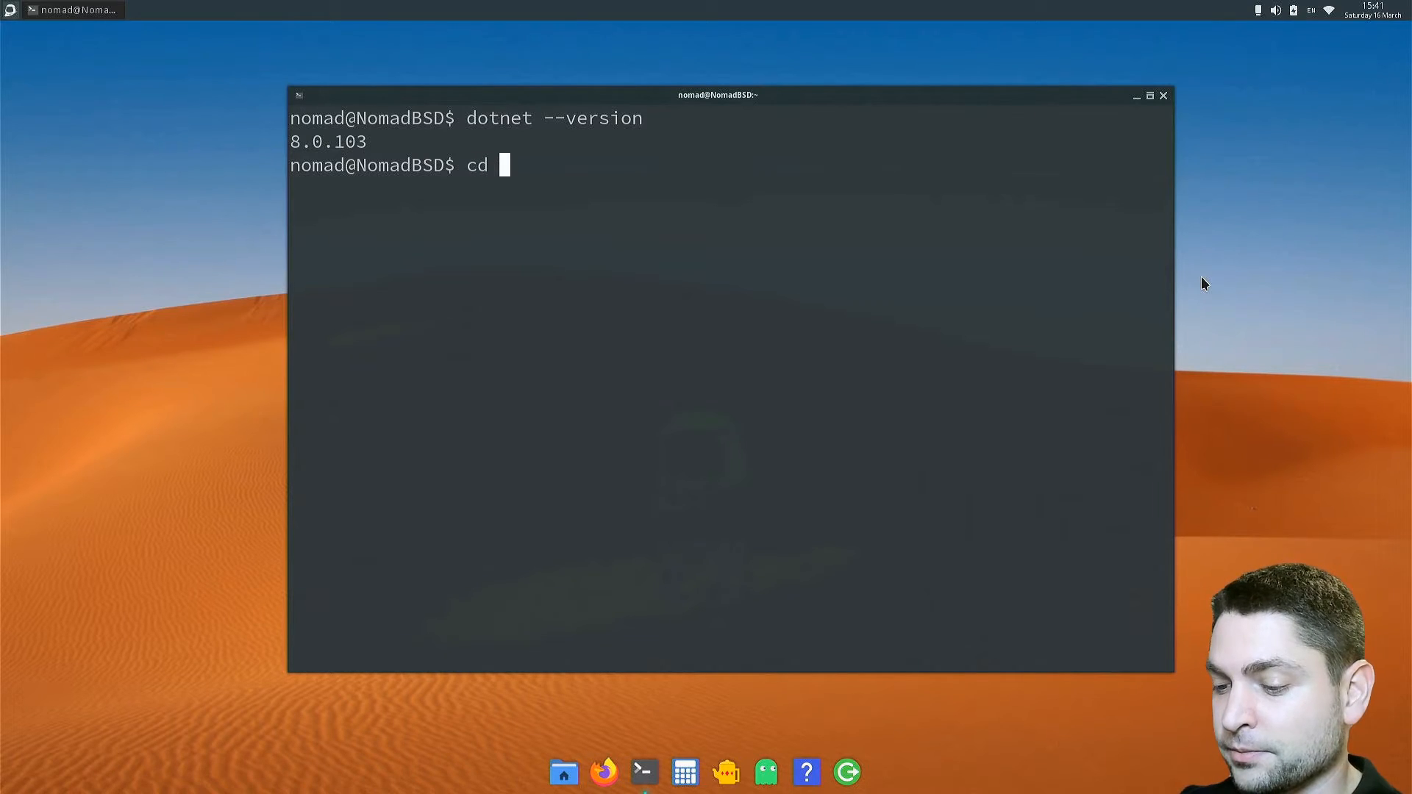
{"action": "type", "text": "UI-Examples/Server/bi"}
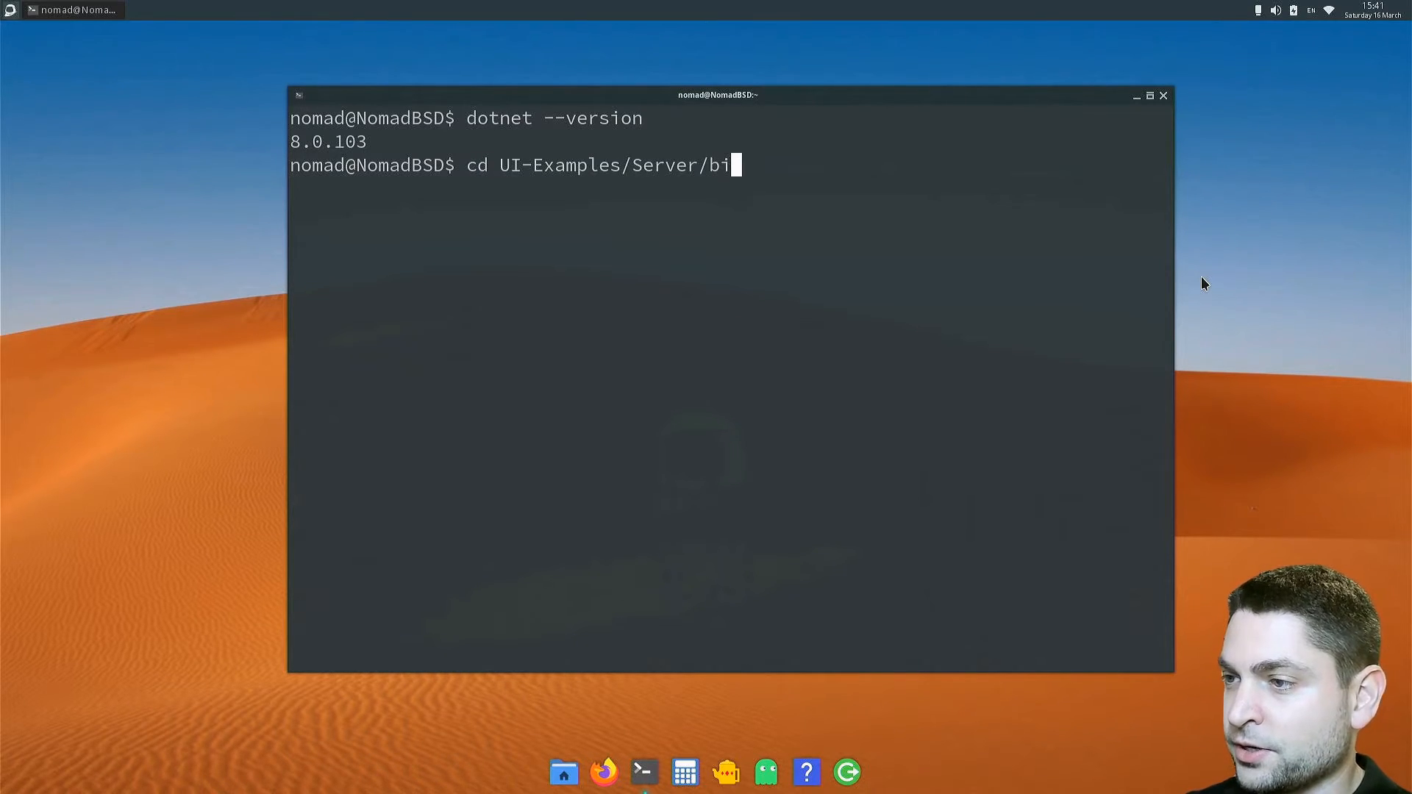
{"action": "type", "text": "n/Release/net8.0/"}
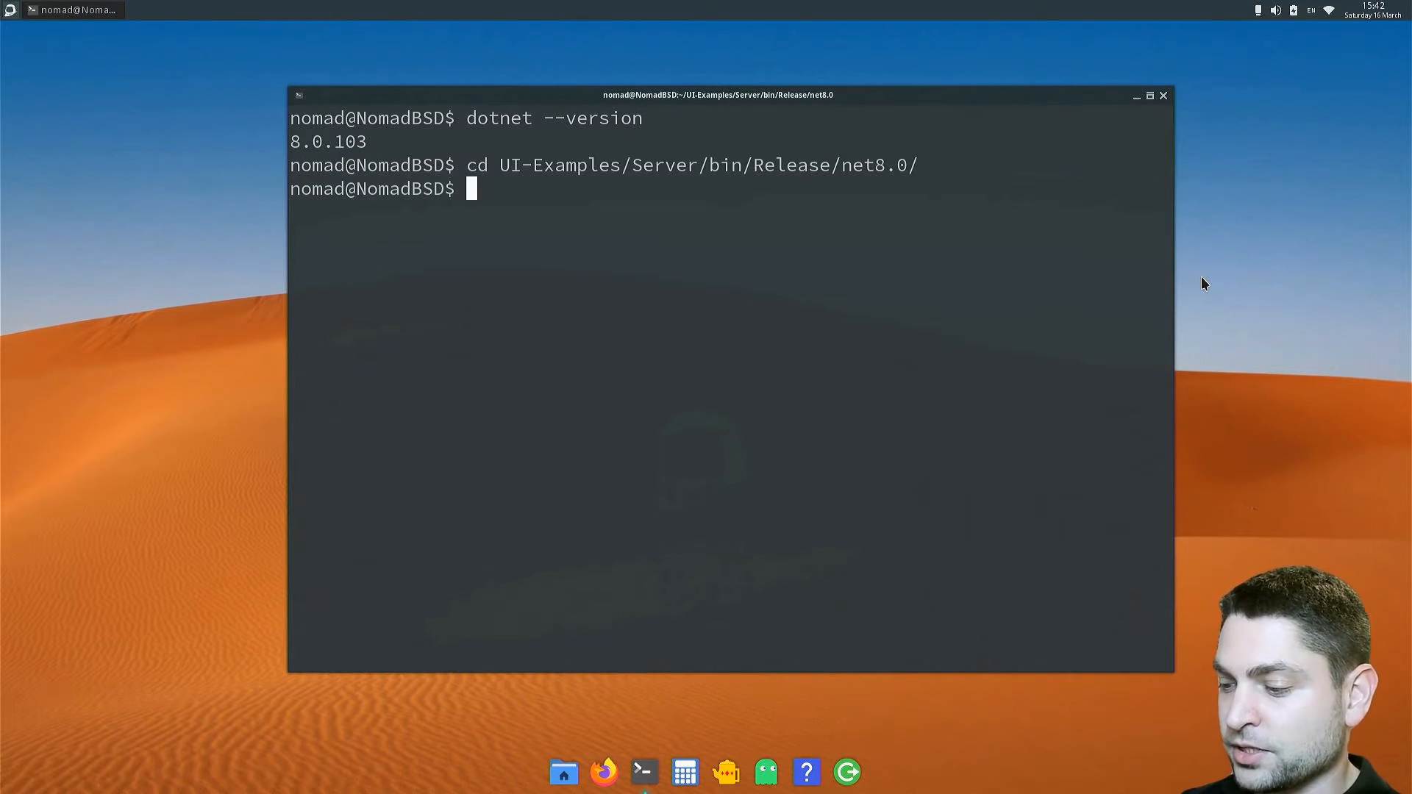
{"action": "type", "text": "ls -al"}
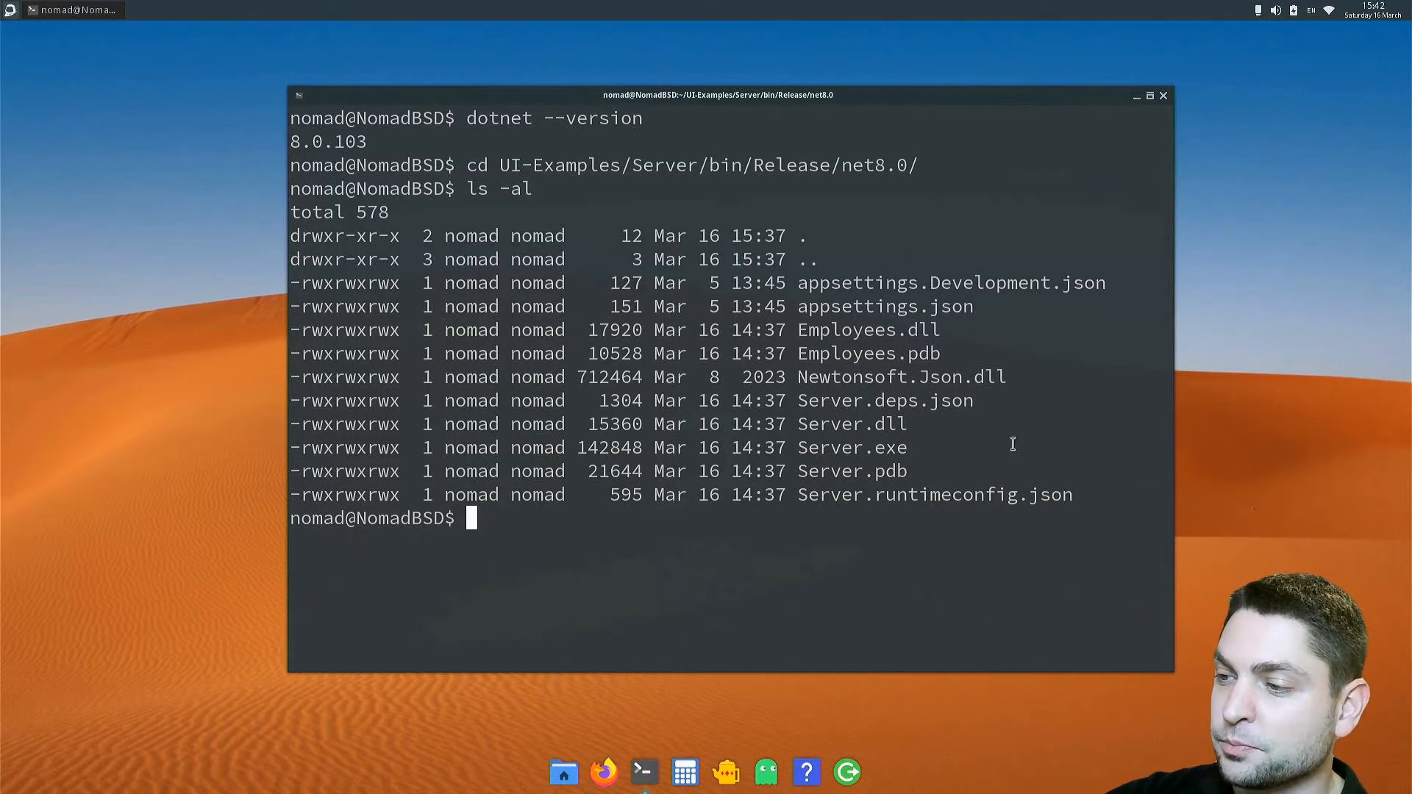
{"action": "mouse_move", "coordinate": [853, 443]}
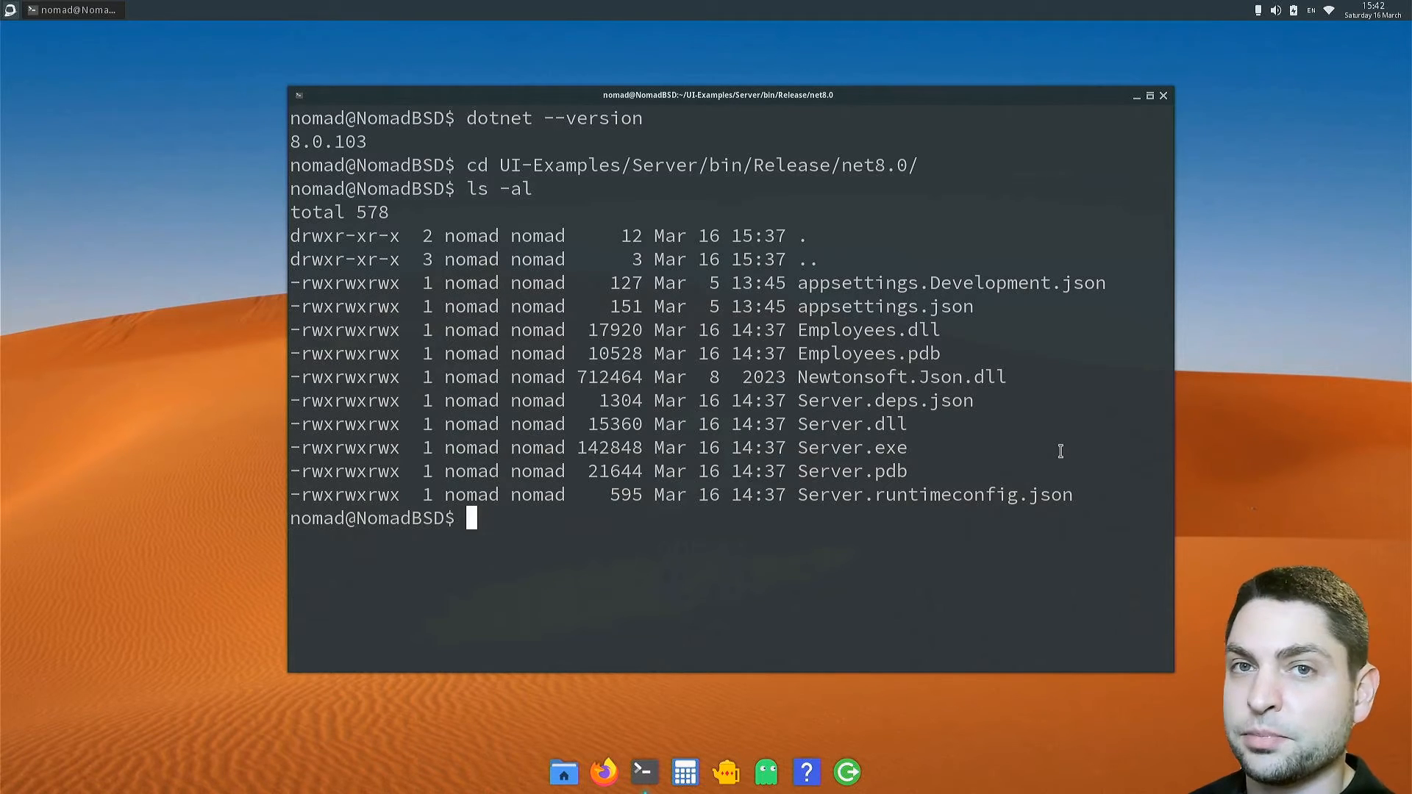
Launch the sample server with dotnet Server.dll.
{"action": "type", "text": "dot"}
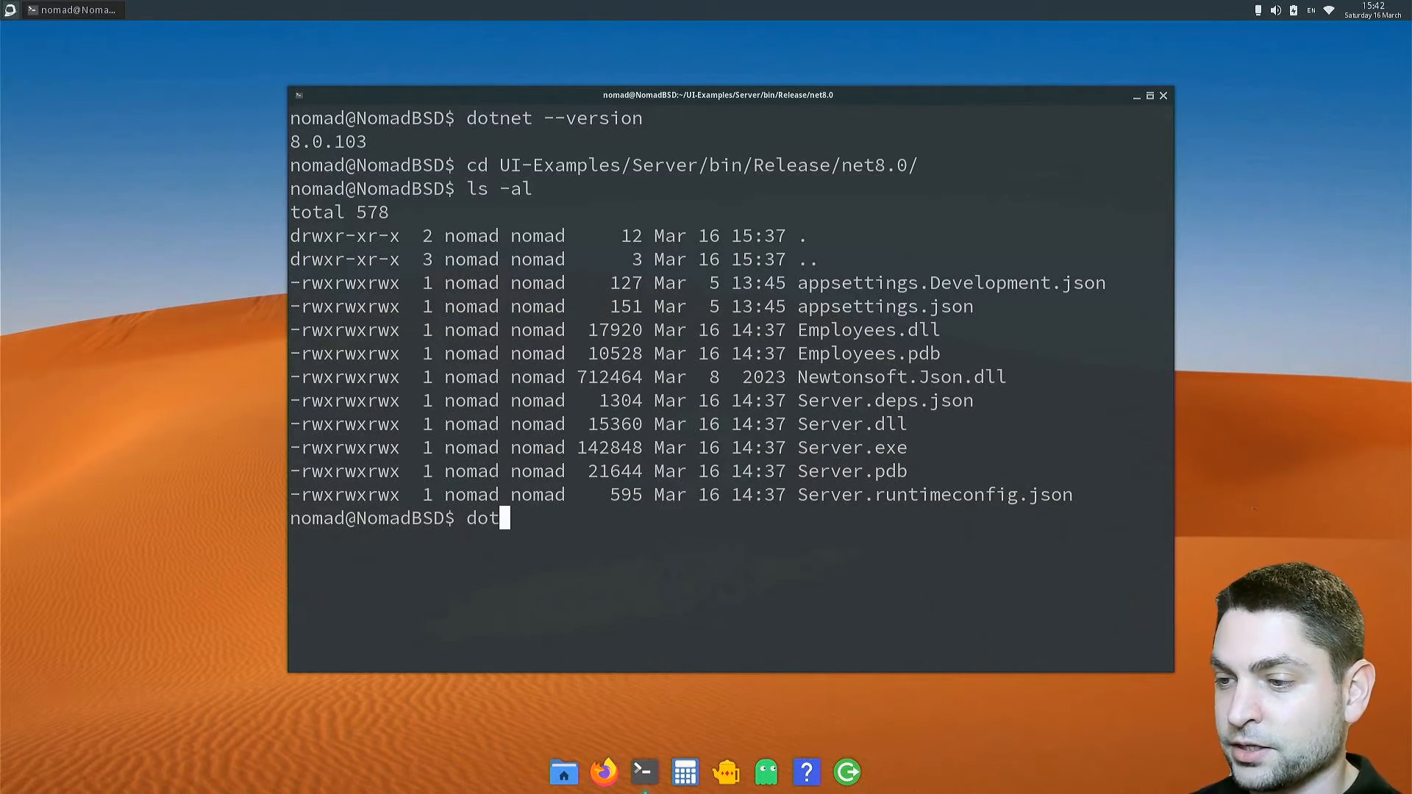
{"action": "type", "text": "net Server.dll"}
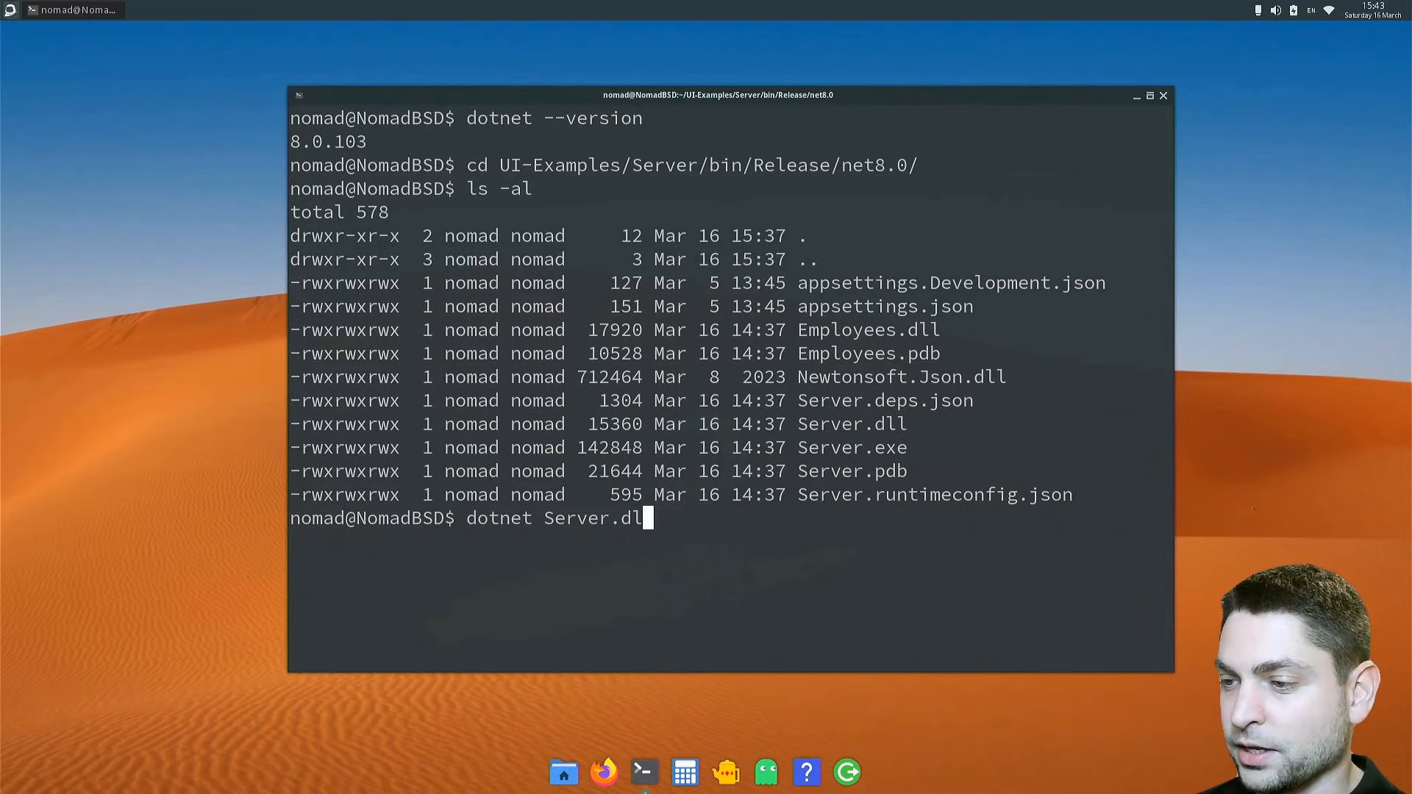
{"action": "type", "text": "l"}
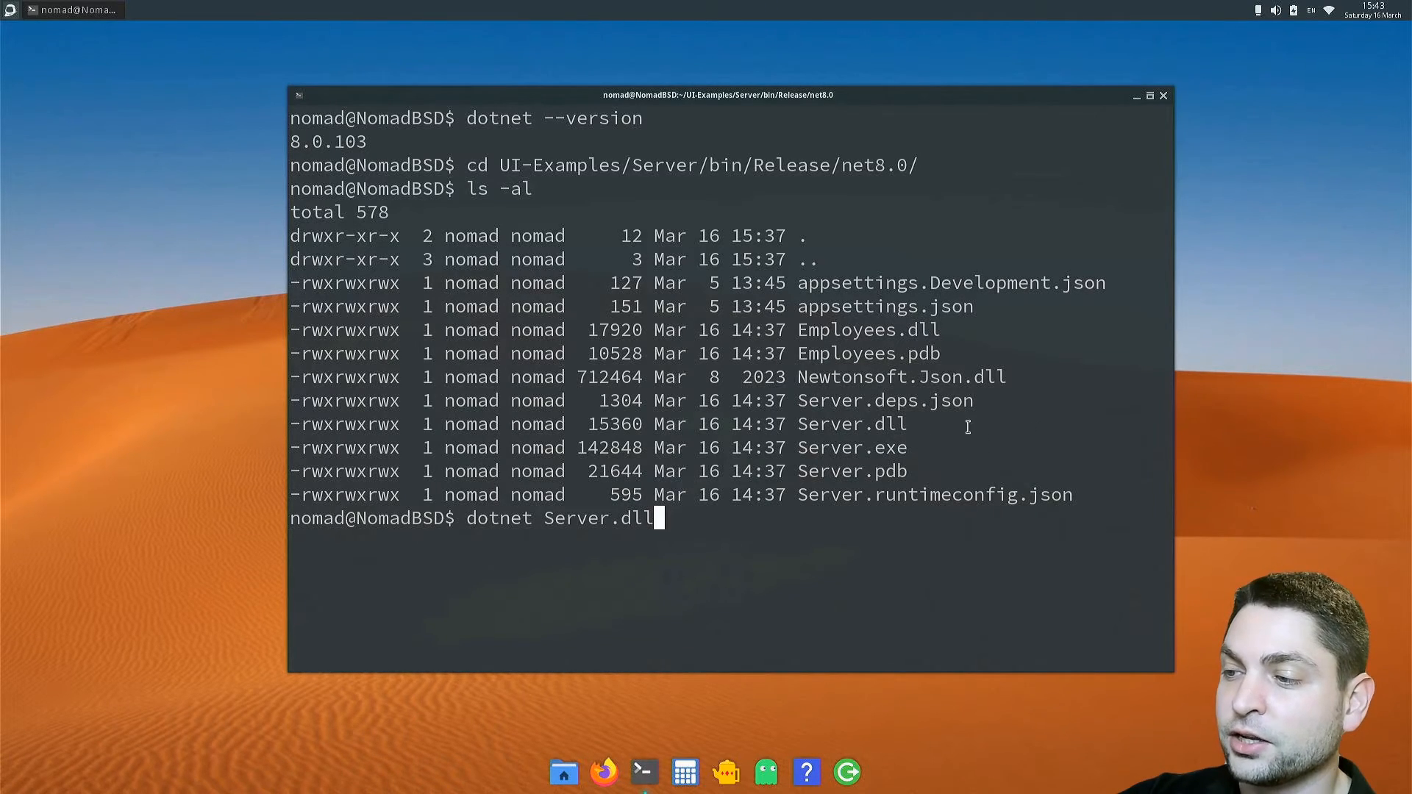
{"action": "mouse_move", "coordinate": [1053, 423]}
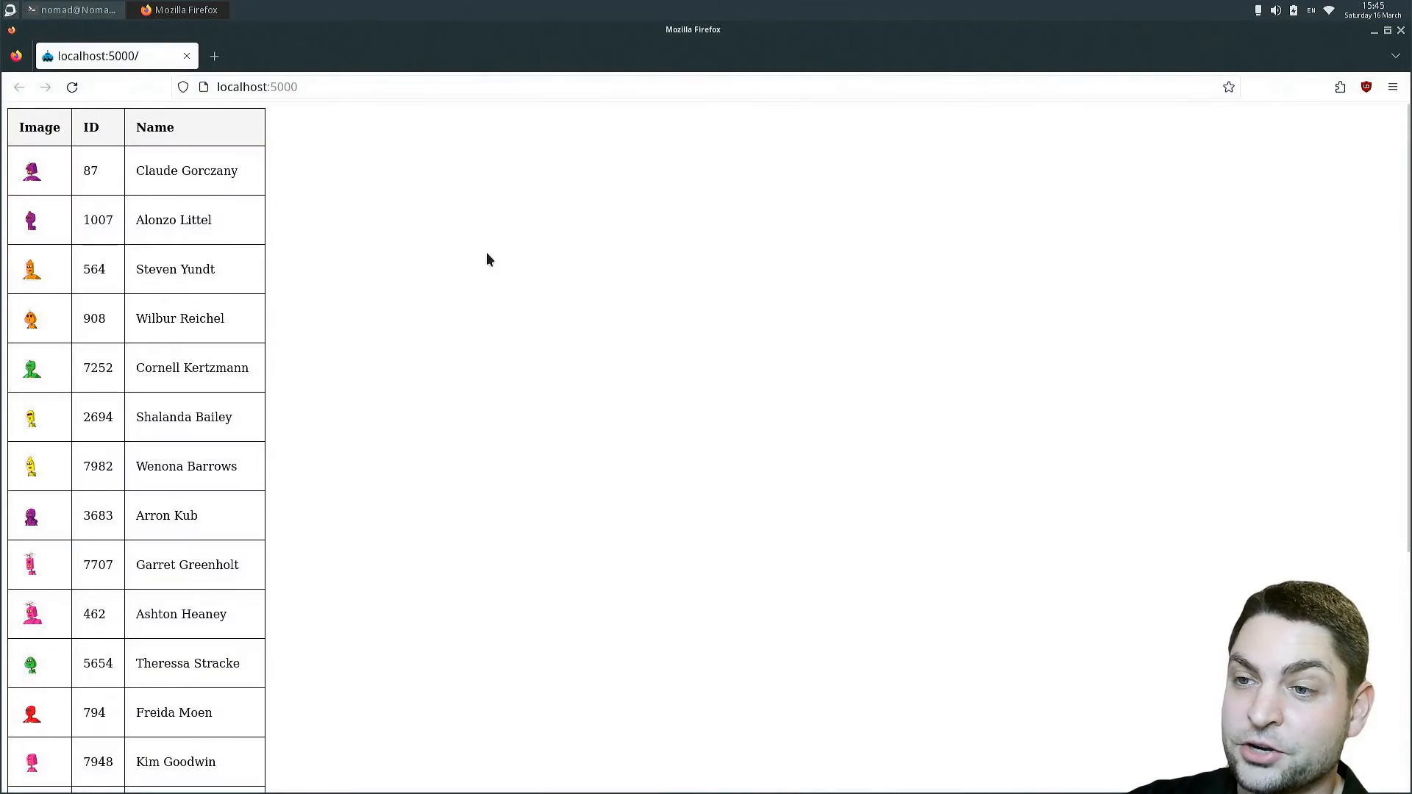
{"action": "mouse_move", "coordinate": [631, 349]}
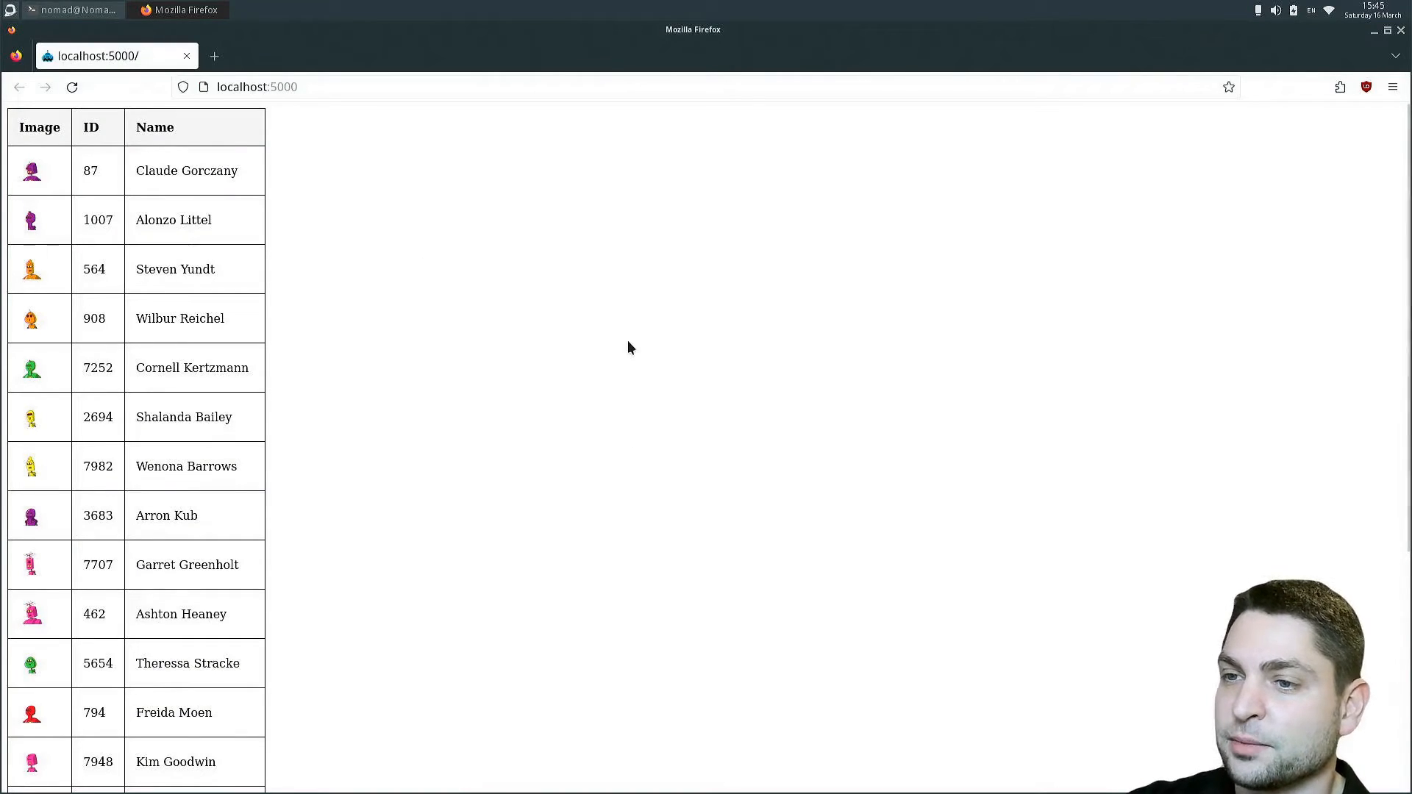
Scroll down the employee table served at localhost:5000.
{"action": "scroll", "scroll_direction": "down", "scroll_amount": 3}
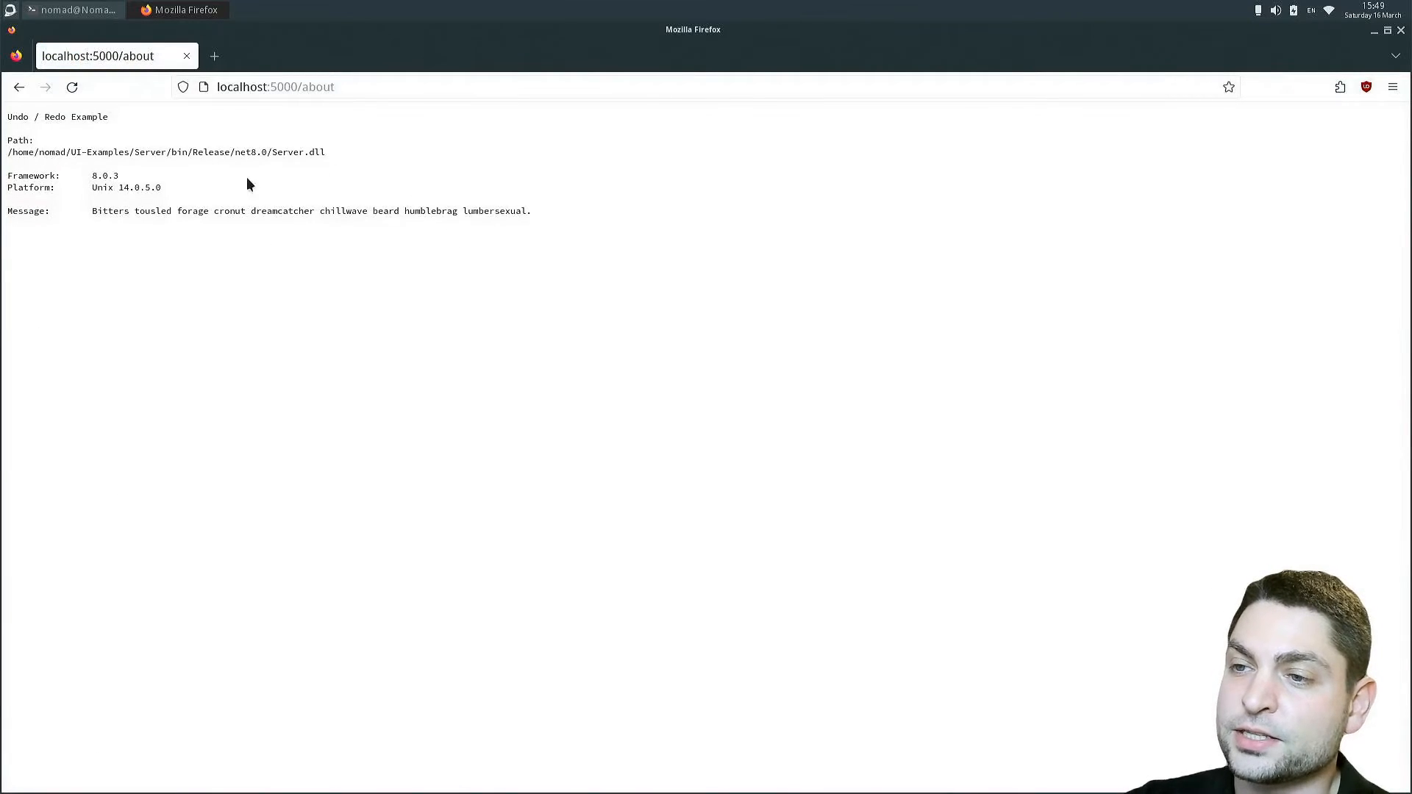
{"action": "mouse_move", "coordinate": [338, 150]}
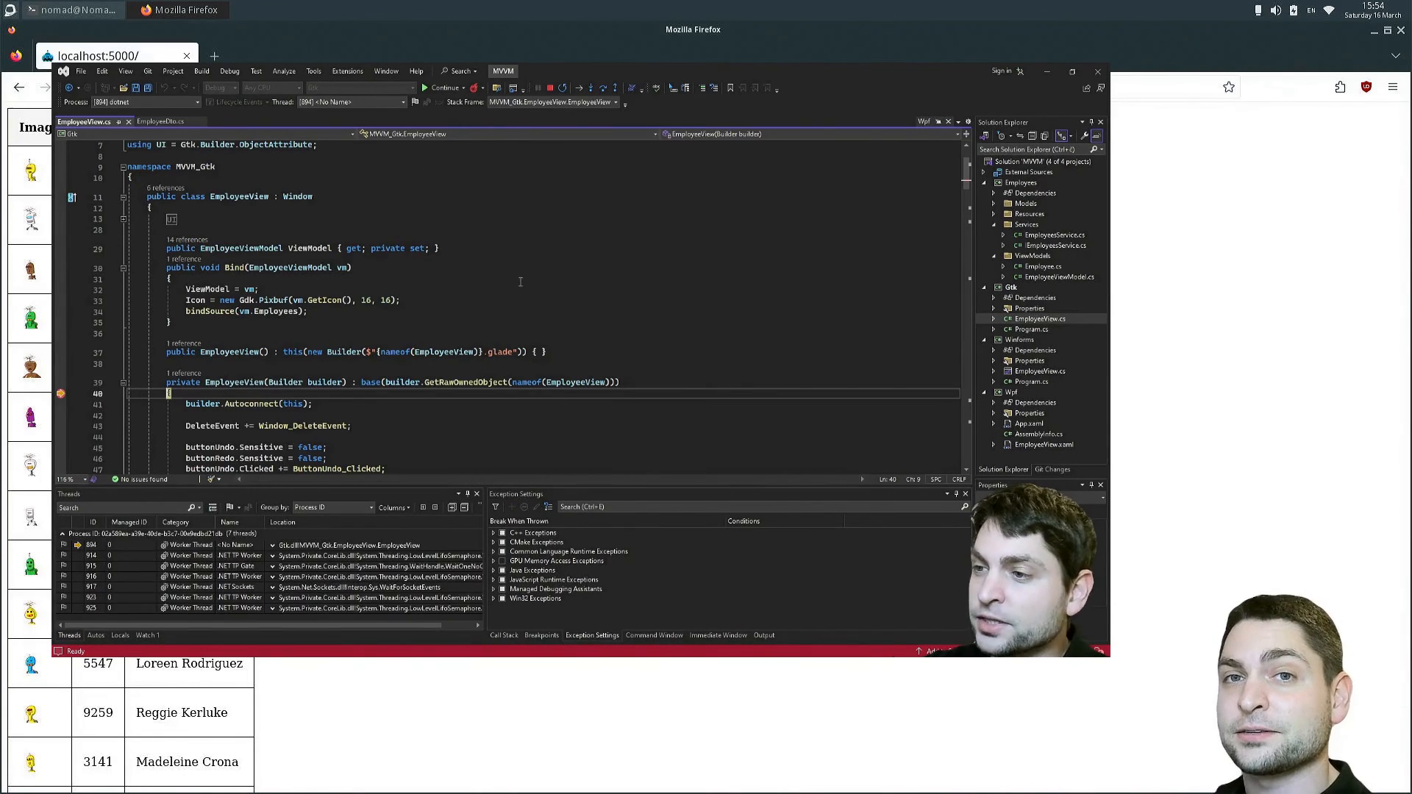
Restart debugging, continue past the line 40 breakpoint and show the Employees About dialog reporting 8.0.1.
{"action": "key", "text": "F10"}
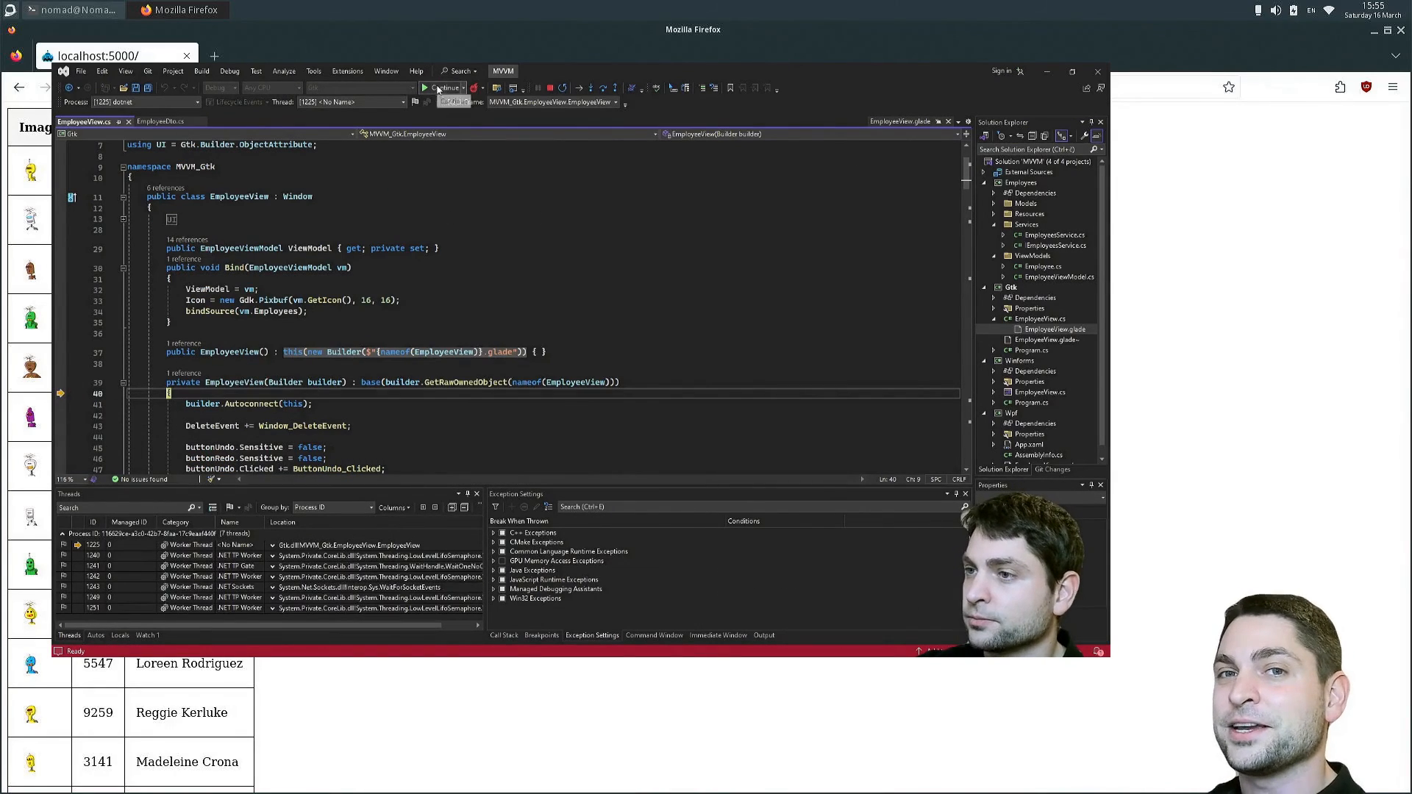
{"action": "left_click", "coordinate": [440, 87]}
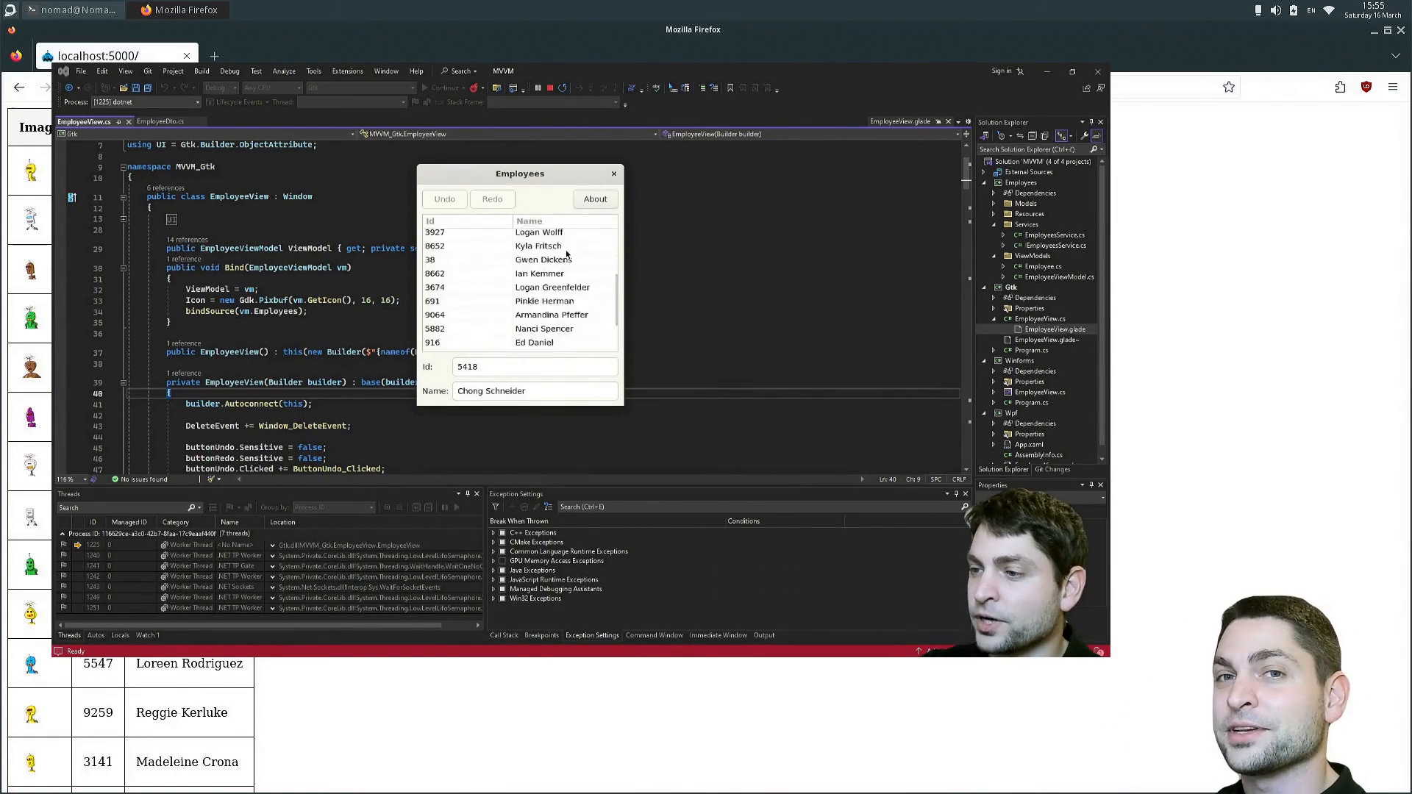
{"action": "left_click", "coordinate": [594, 198]}
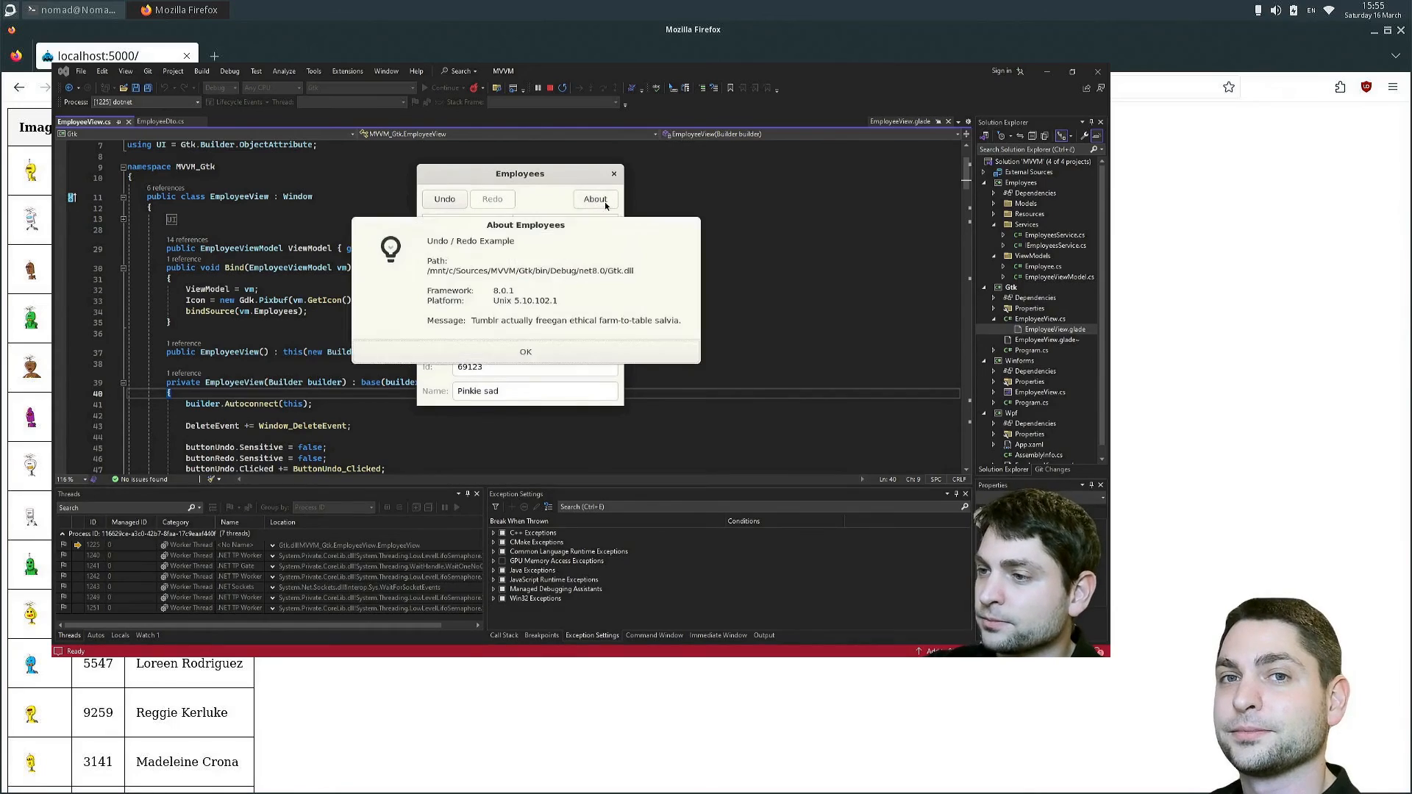